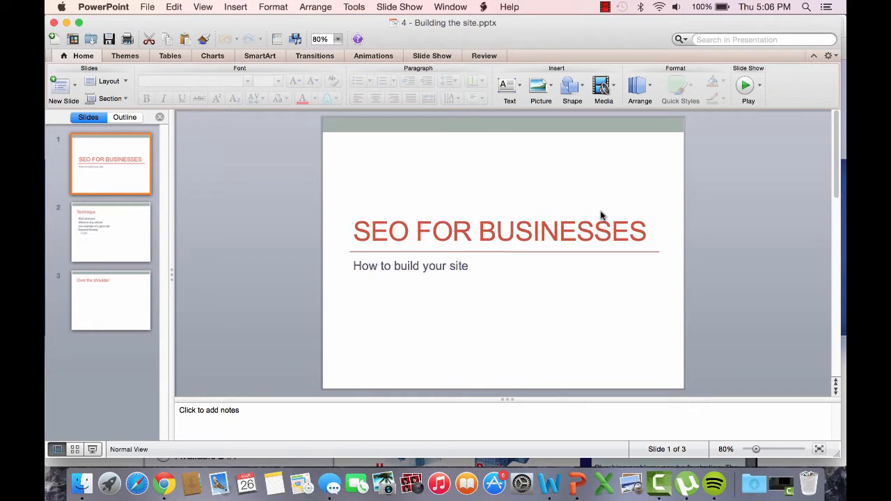
Step: Show the Technique slide listing SILO structure, article sources, live example and keyword density
left_click(112, 231)
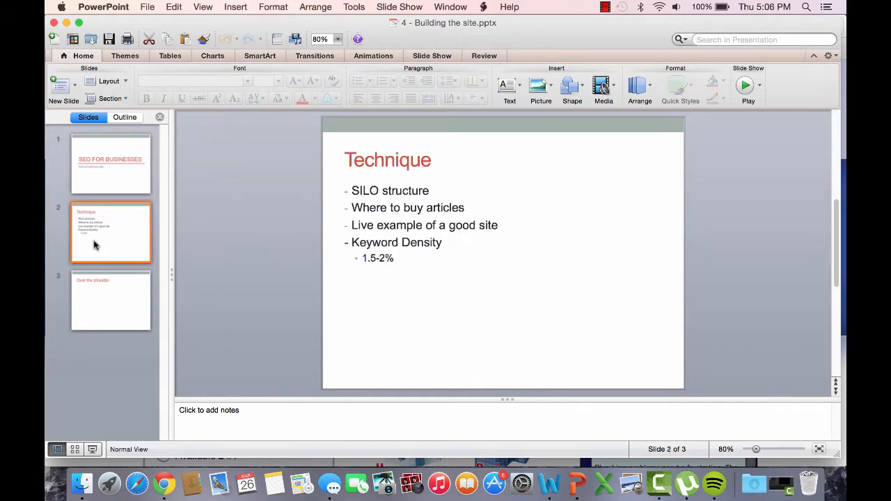
mouse_move(95, 243)
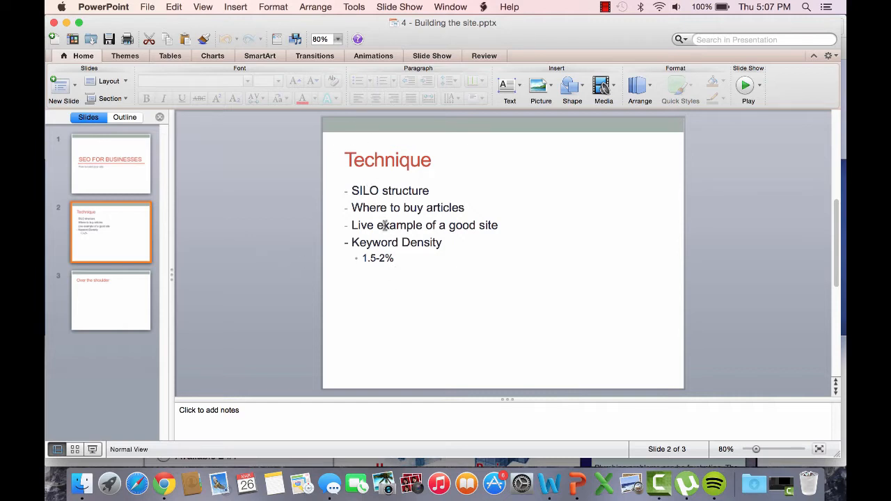
mouse_move(401, 281)
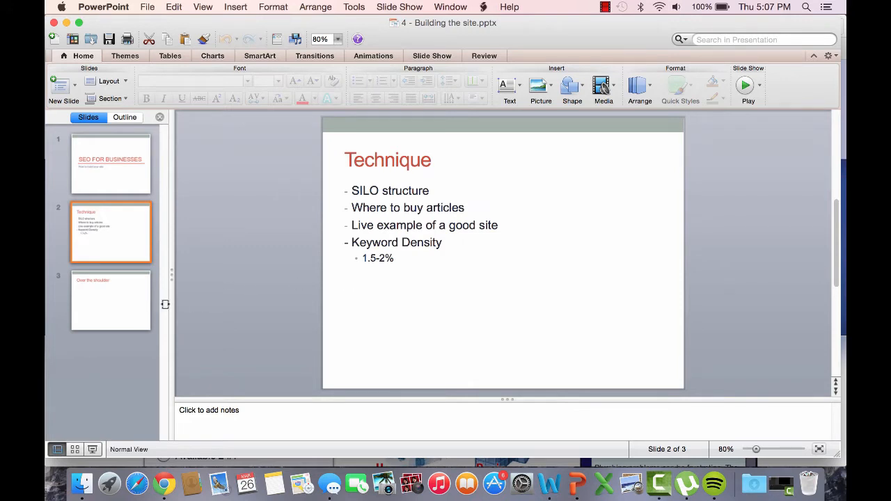
Step: Glance at the empty Over the shoulder slide and return to the Technique slide
left_click(111, 301)
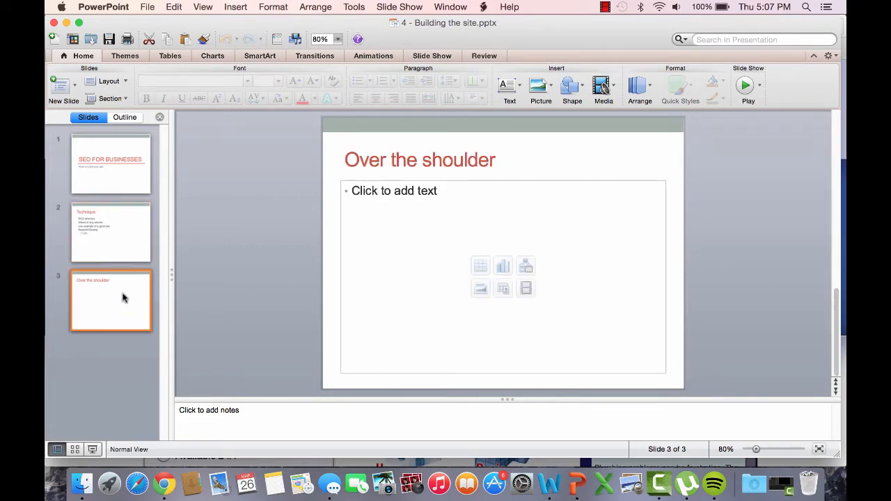
mouse_move(112, 301)
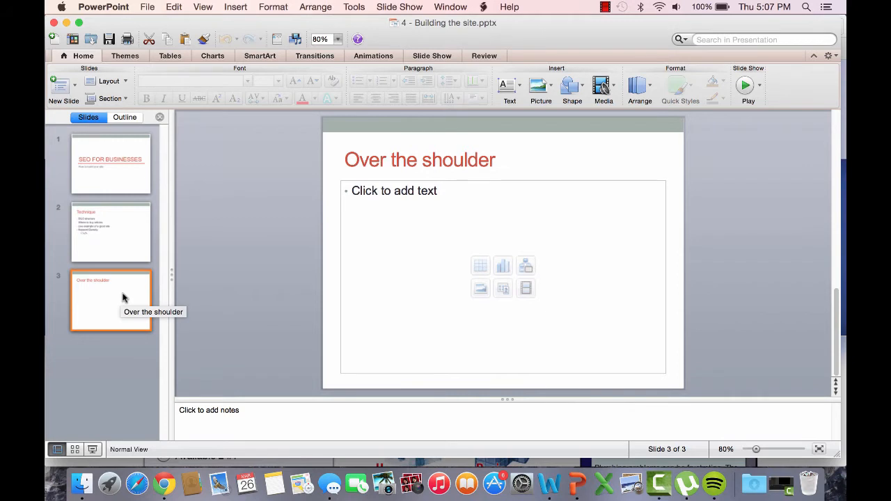
left_click(111, 232)
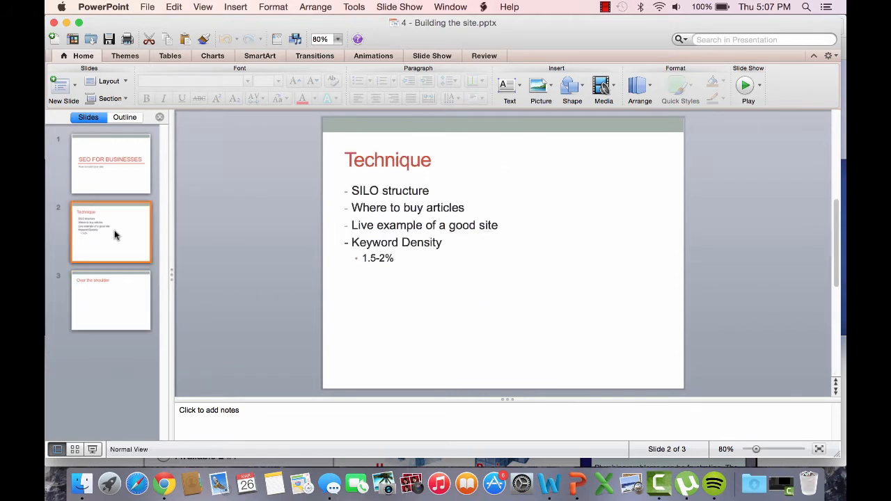
mouse_move(432, 217)
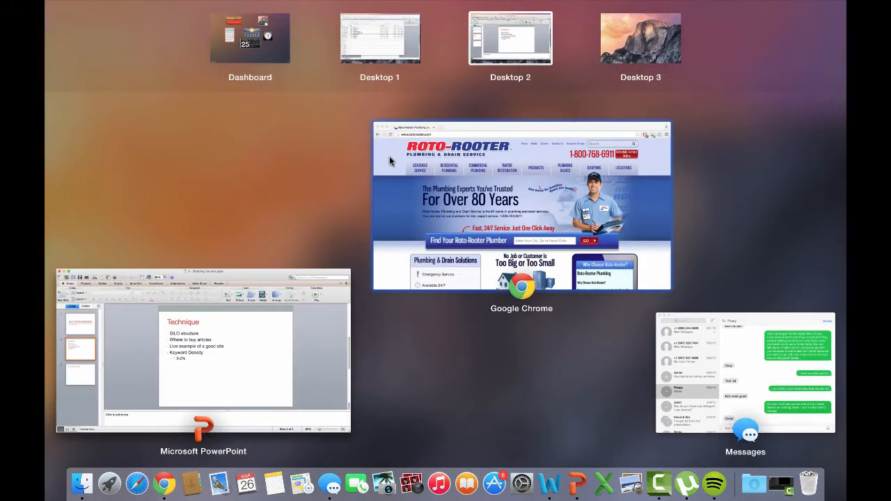
Step: In Chrome, search Google for 'silo structure' and browse its image results
left_click(521, 205)
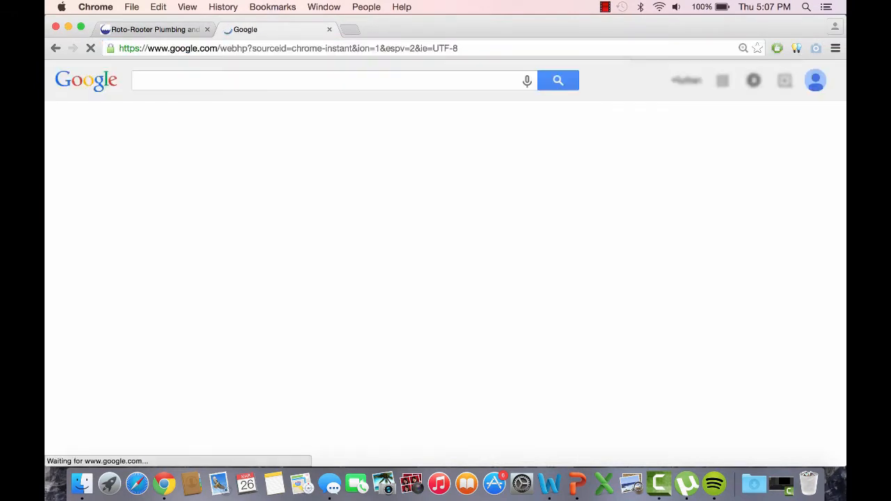
type("silo")
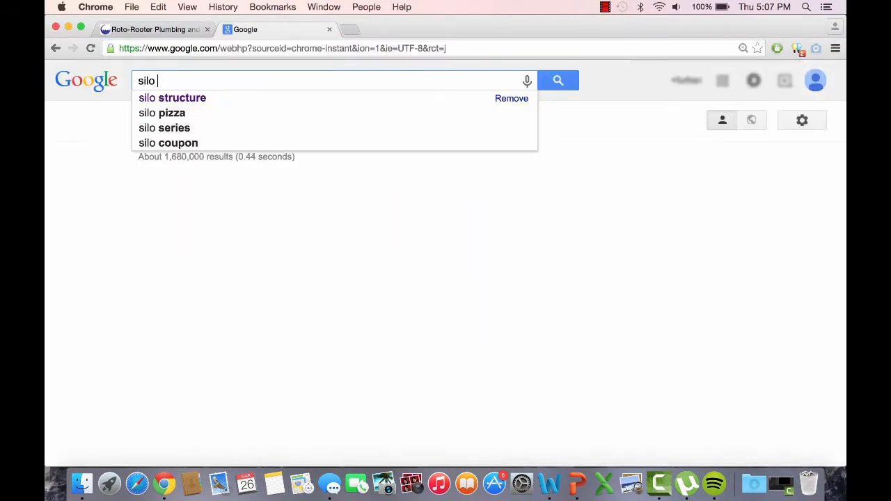
left_click(173, 98)
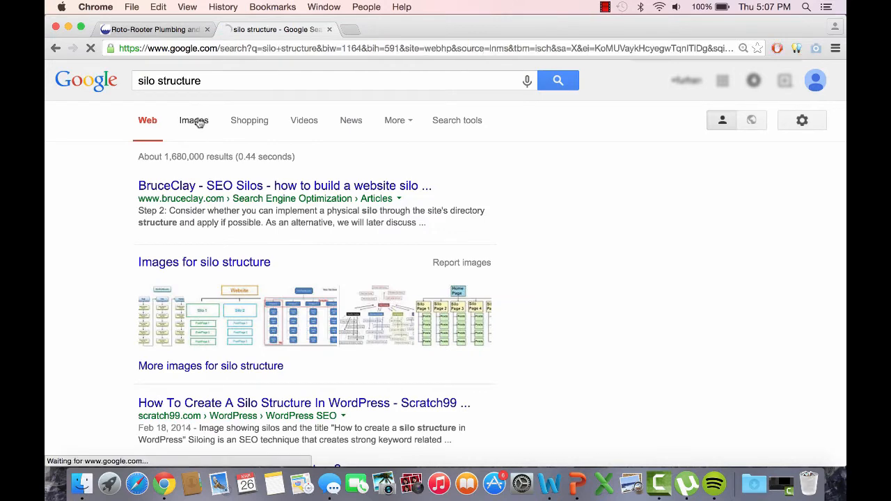
left_click(194, 120)
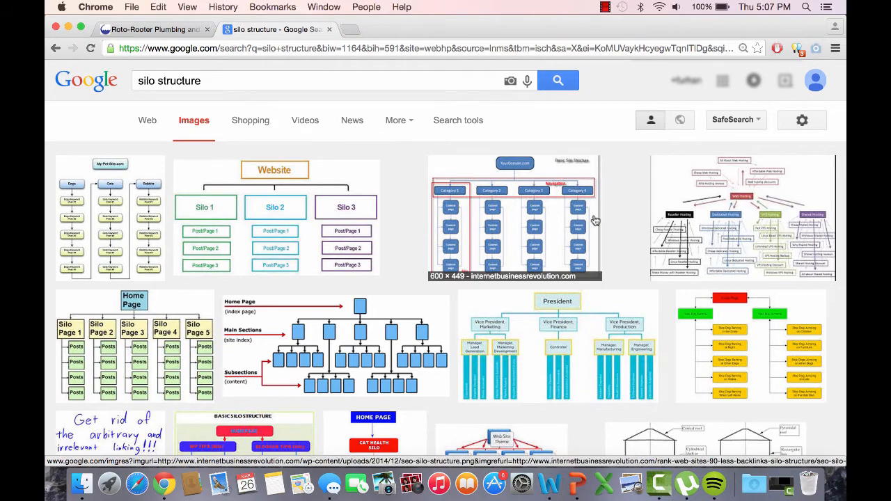
scroll("down", 3)
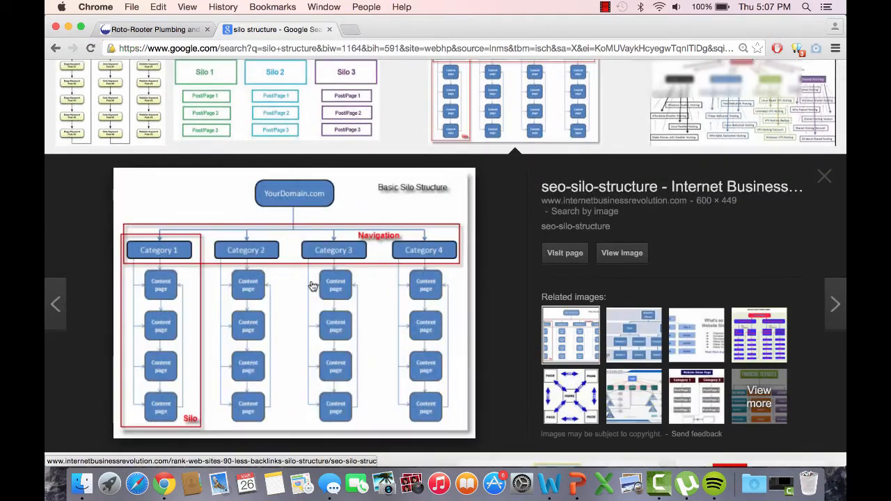
mouse_move(257, 264)
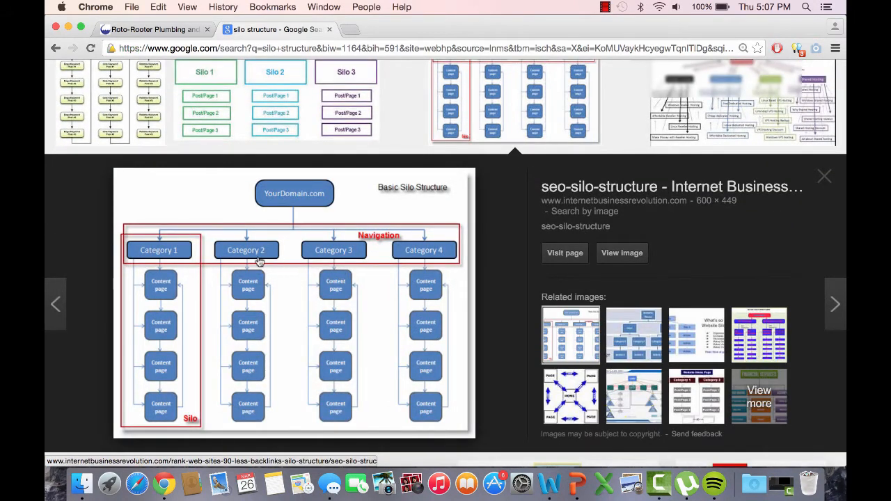
Step: View the Basic Silo Structure diagram full size, then return to the image results with the preview closed
left_click(621, 253)
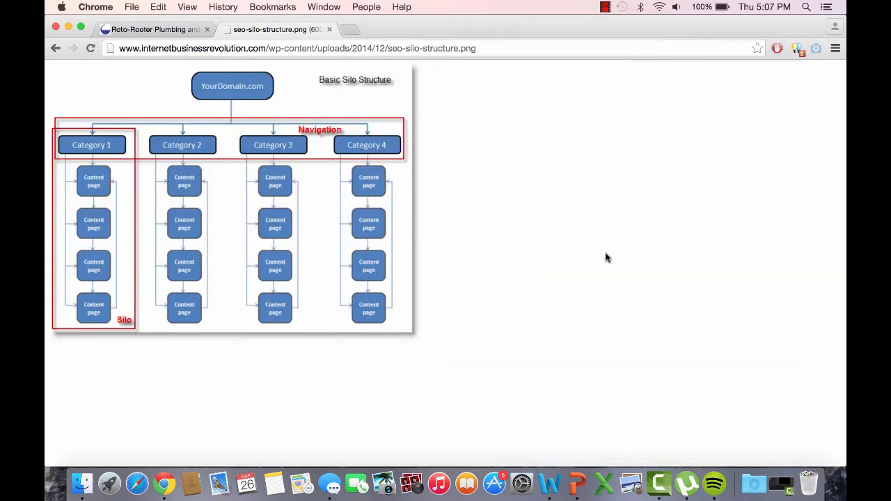
mouse_move(56, 224)
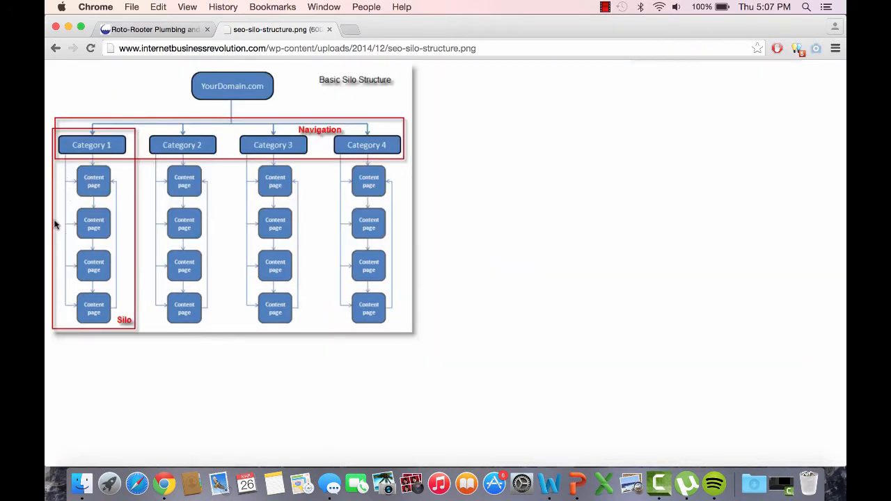
mouse_move(125, 340)
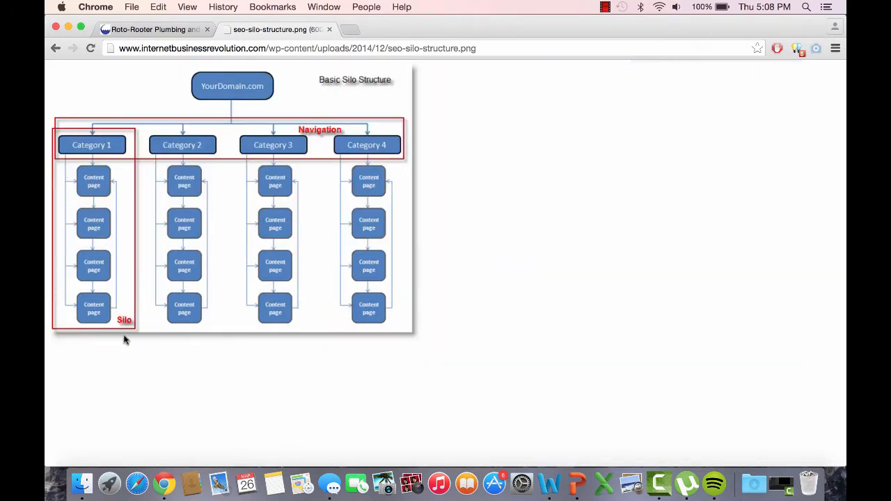
left_click(55, 47)
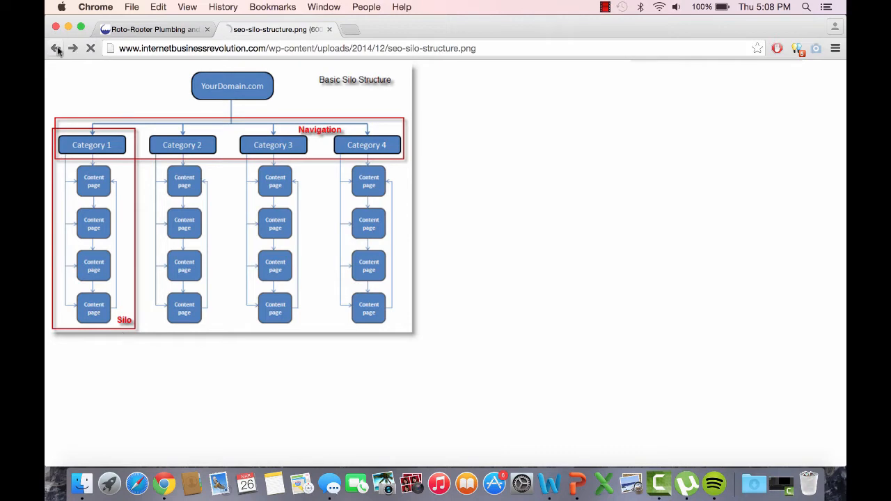
left_click(55, 47)
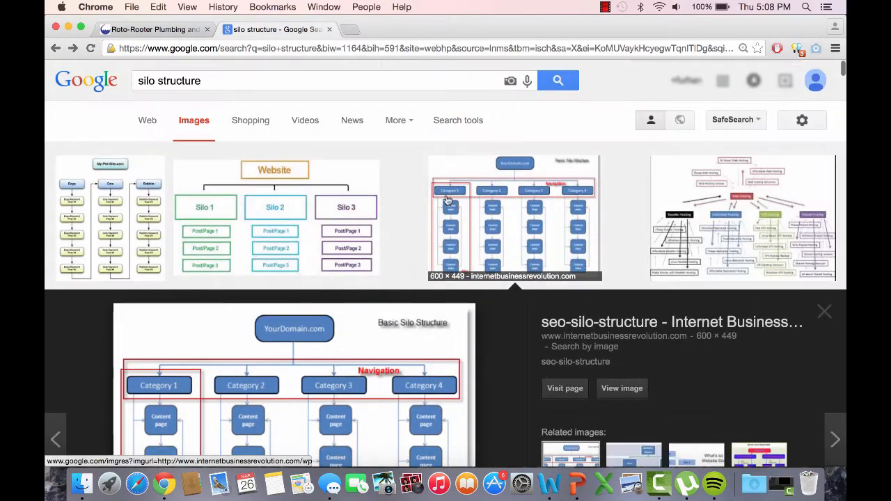
left_click(824, 312)
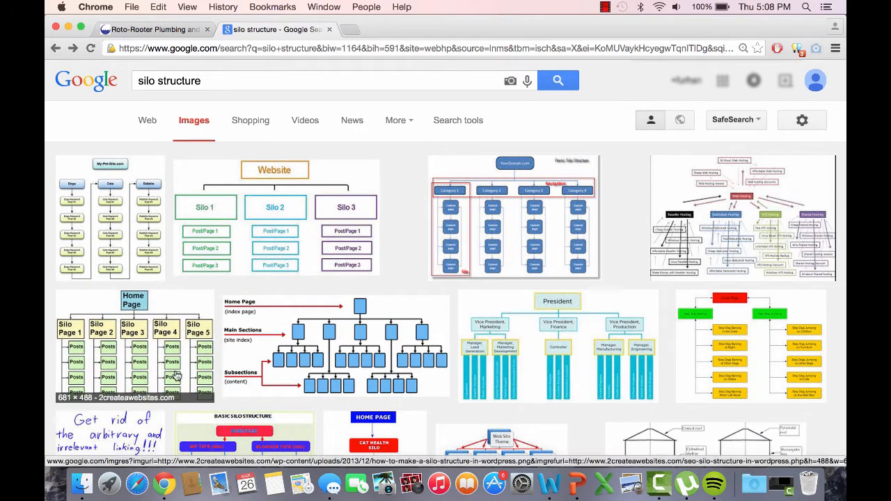
left_click(134, 348)
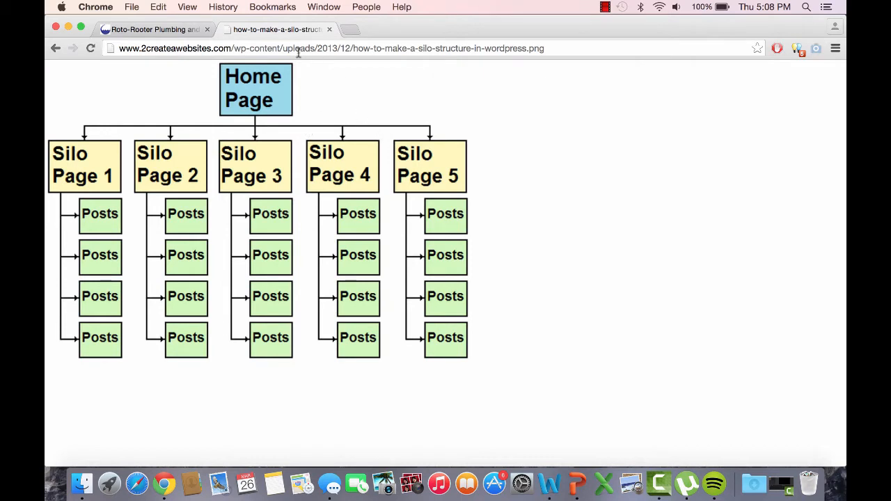
mouse_move(245, 90)
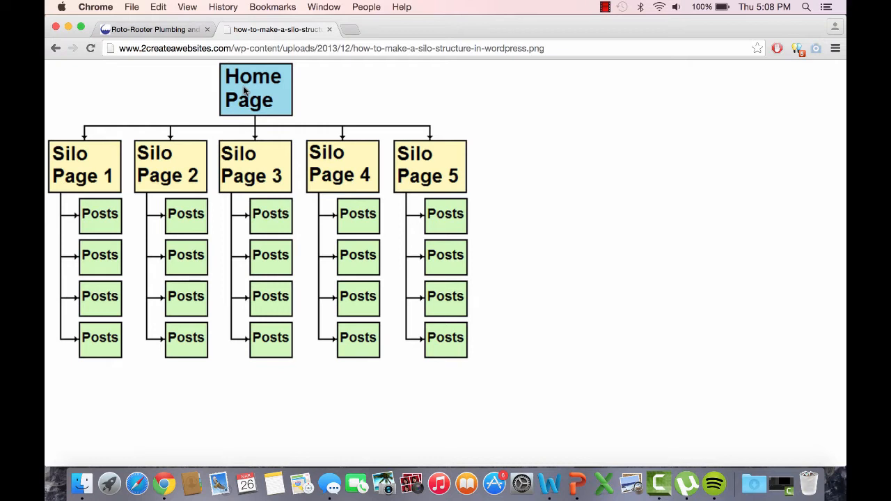
mouse_move(496, 167)
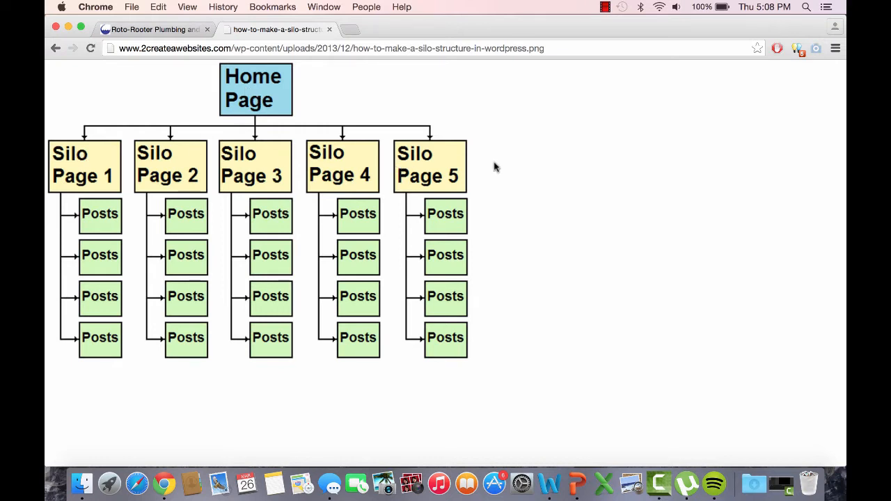
mouse_move(543, 125)
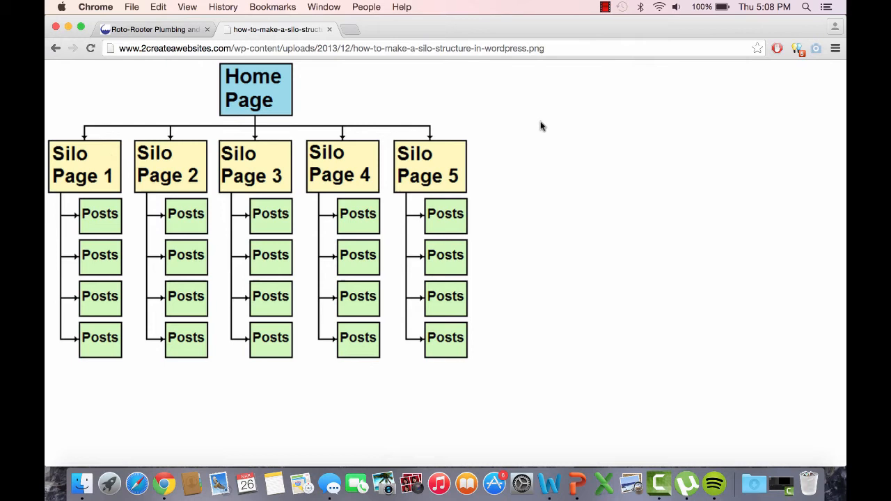
mouse_move(435, 156)
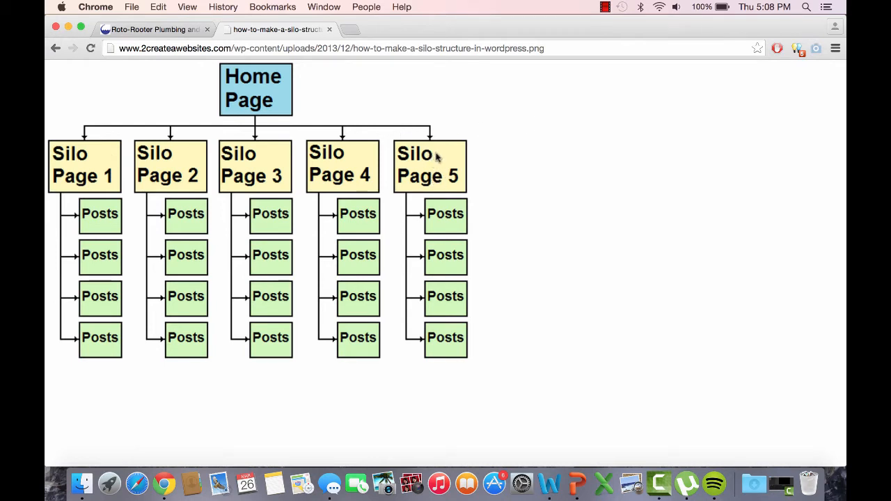
mouse_move(248, 175)
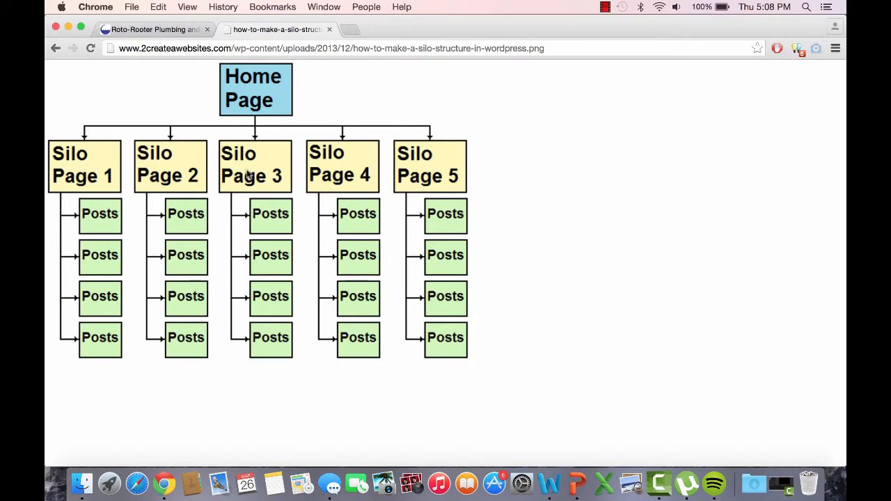
mouse_move(130, 167)
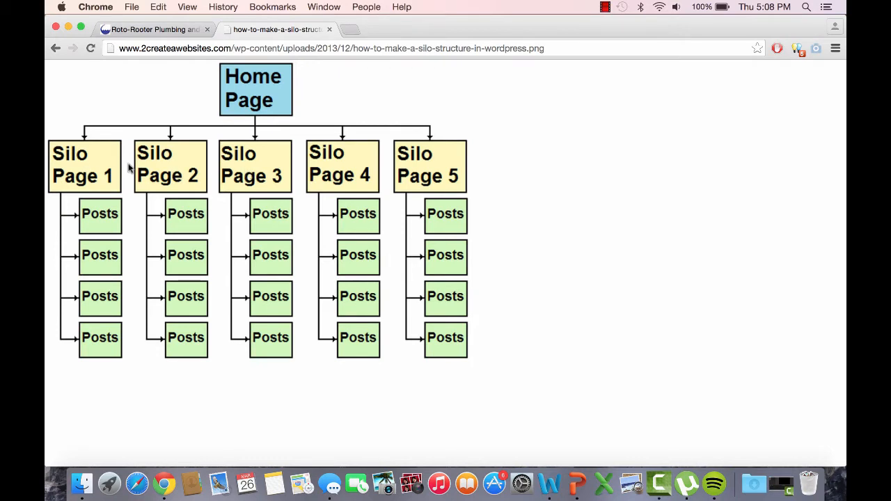
mouse_move(415, 146)
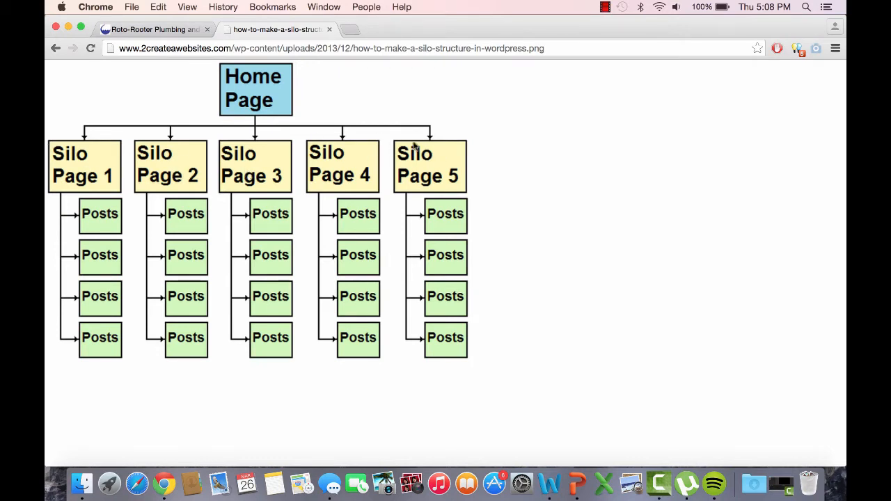
mouse_move(100, 256)
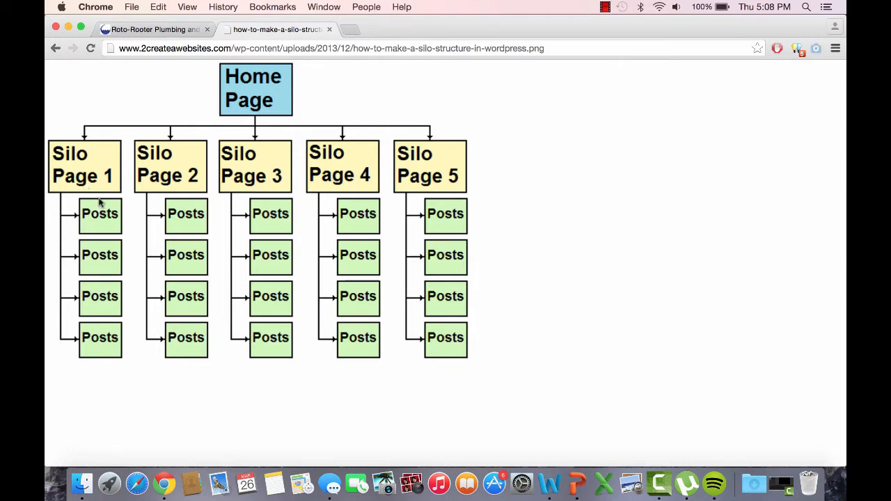
mouse_move(86, 182)
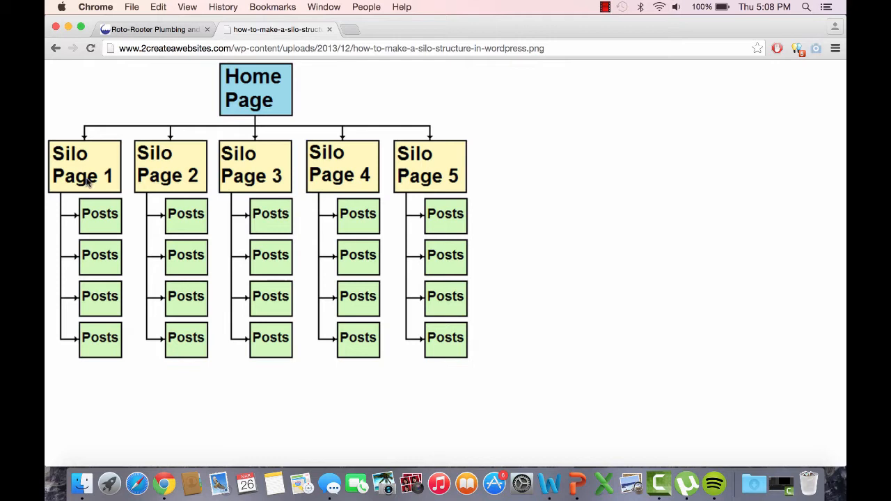
mouse_move(110, 188)
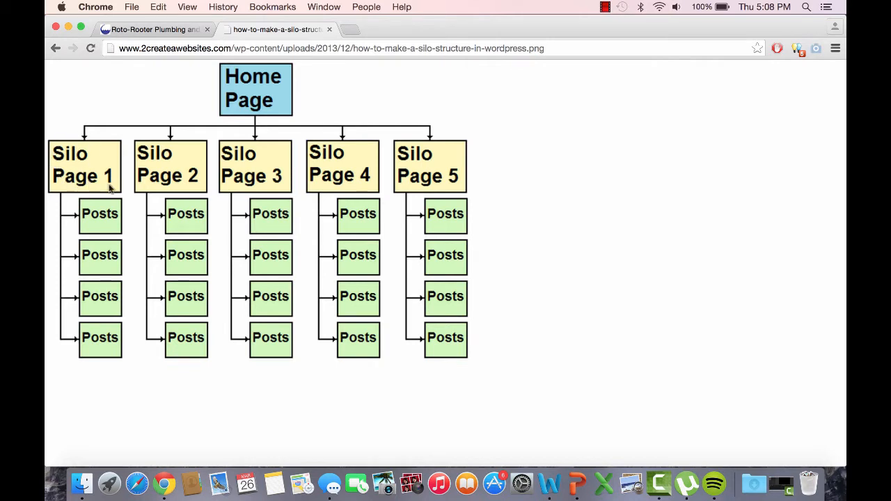
mouse_move(95, 220)
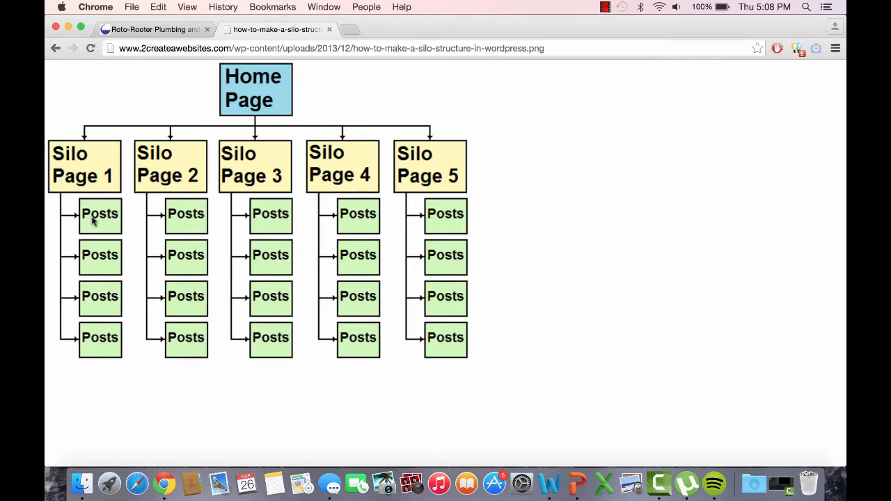
mouse_move(47, 270)
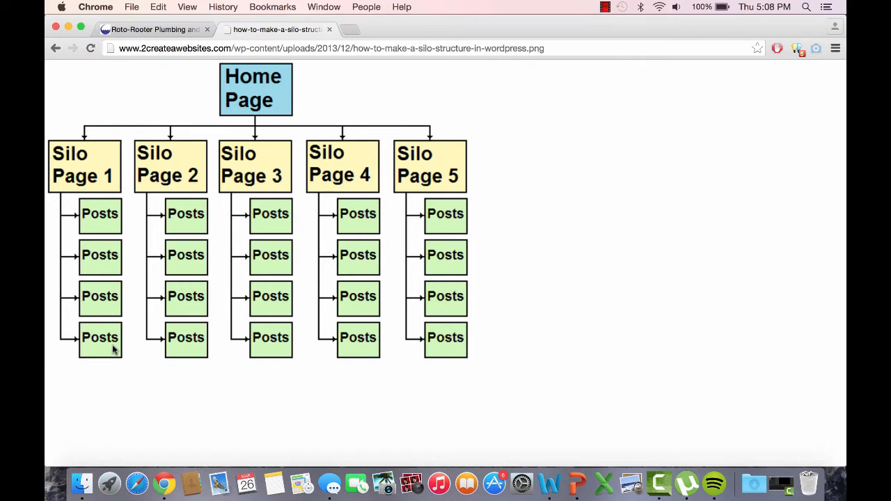
mouse_move(139, 273)
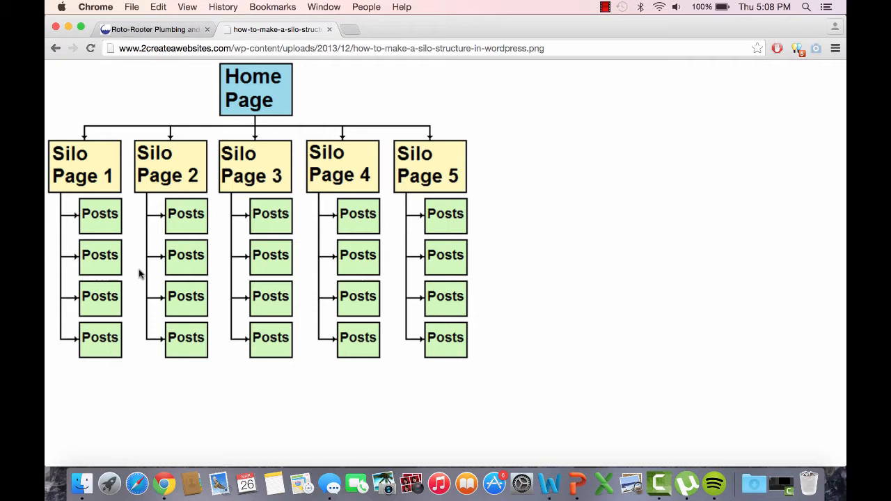
mouse_move(259, 85)
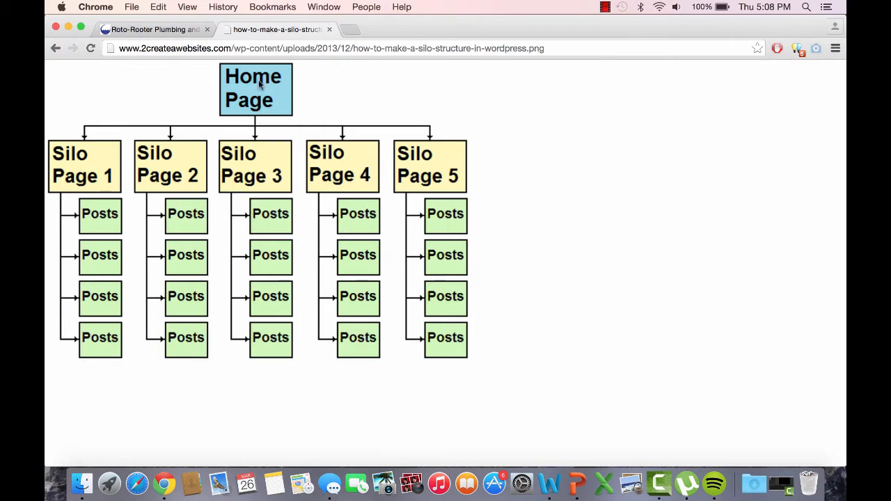
mouse_move(230, 156)
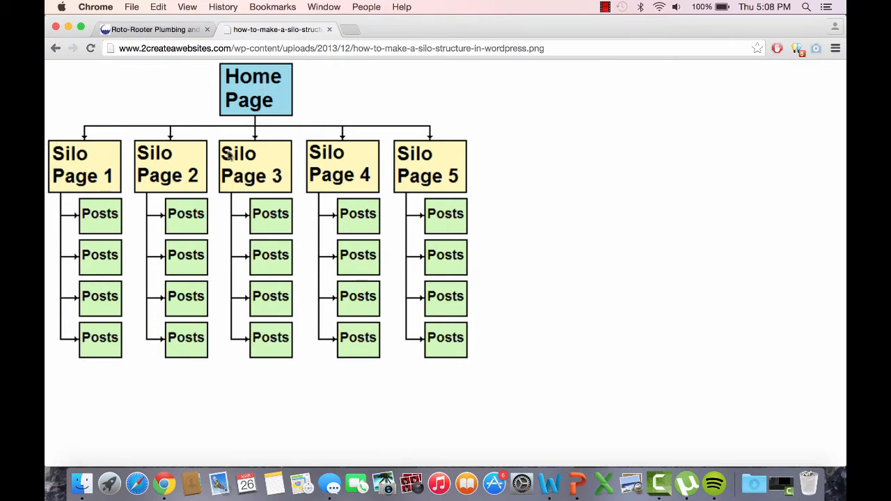
mouse_move(82, 178)
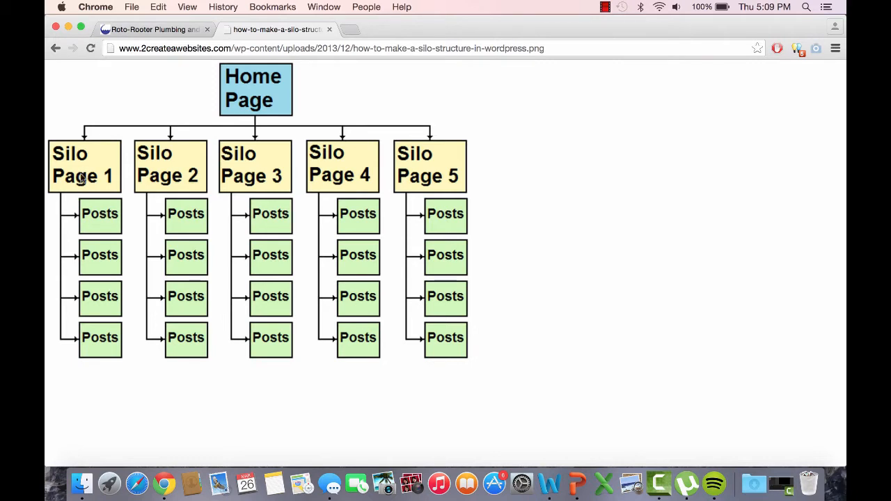
mouse_move(81, 256)
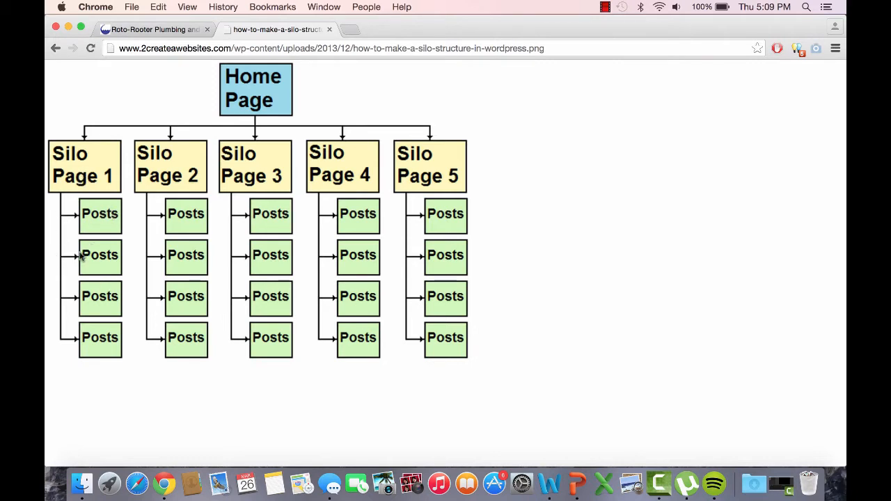
mouse_move(117, 391)
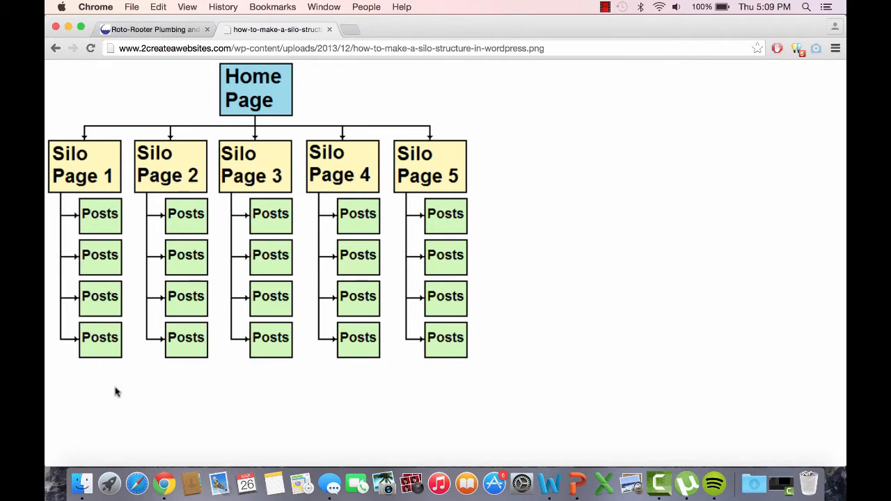
mouse_move(109, 370)
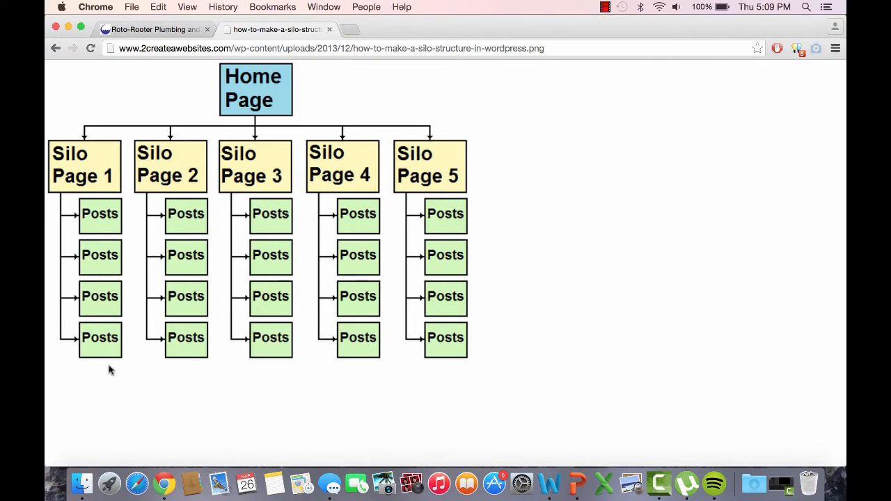
mouse_move(569, 345)
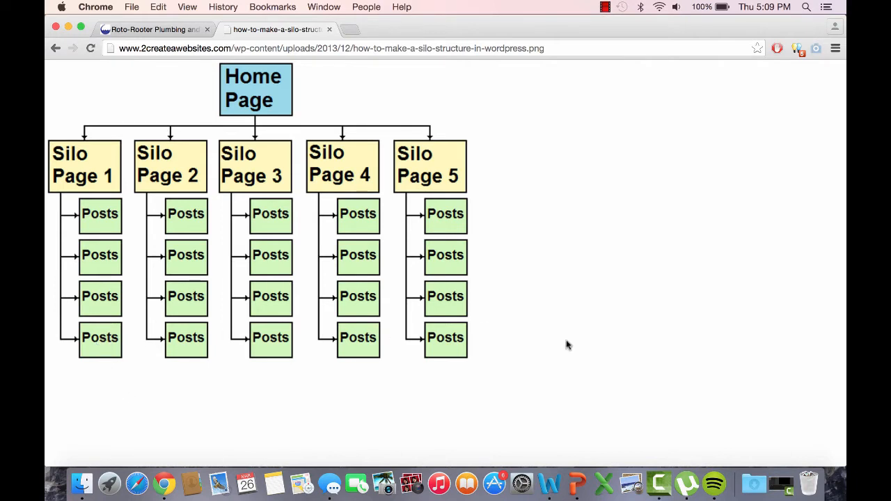
mouse_move(449, 306)
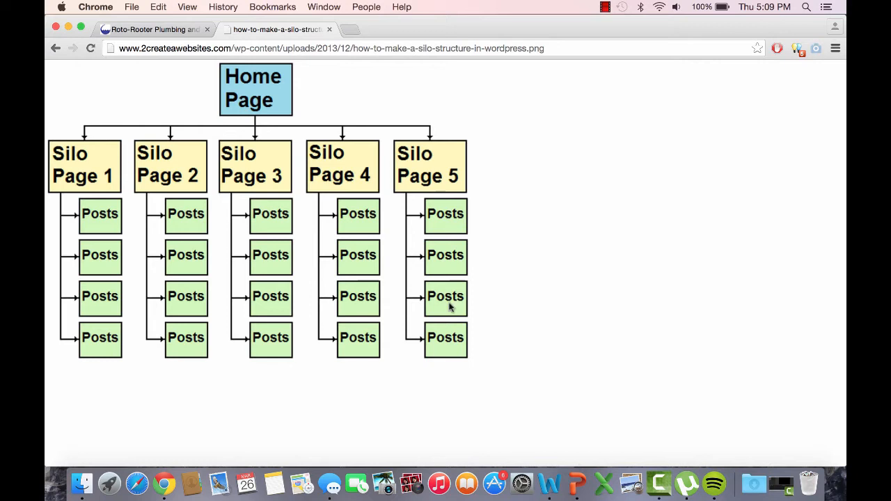
mouse_move(223, 58)
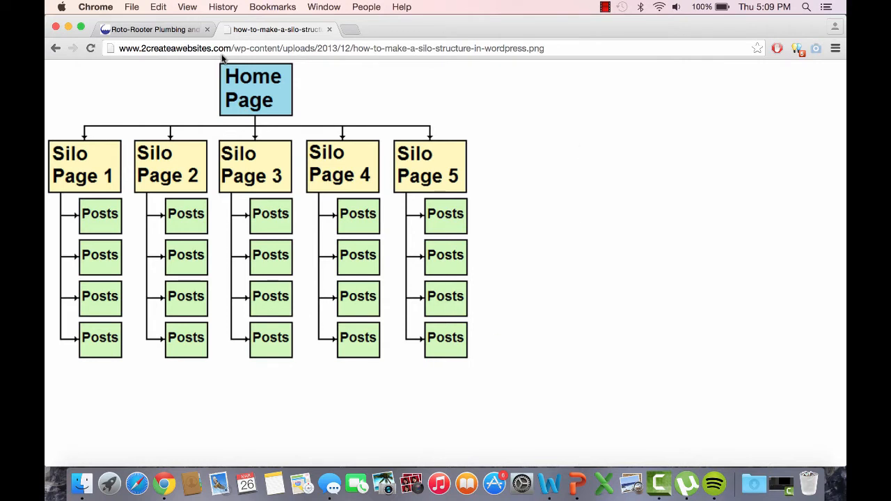
mouse_move(574, 187)
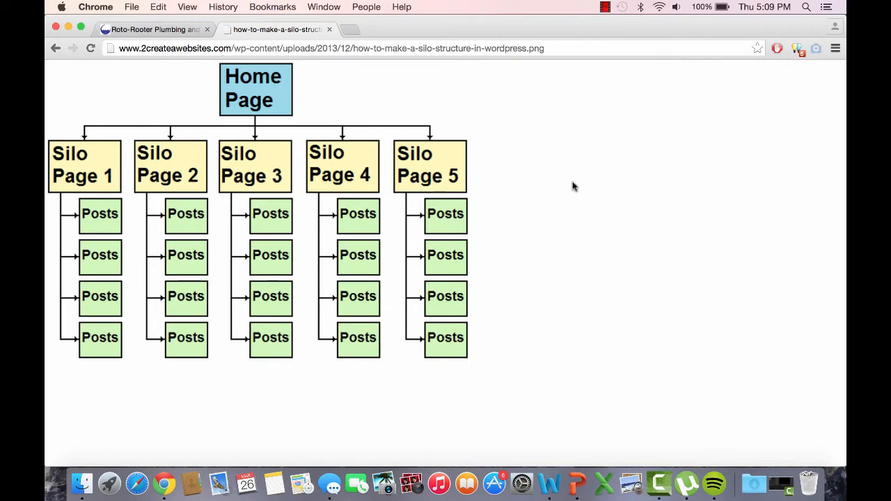
mouse_move(271, 156)
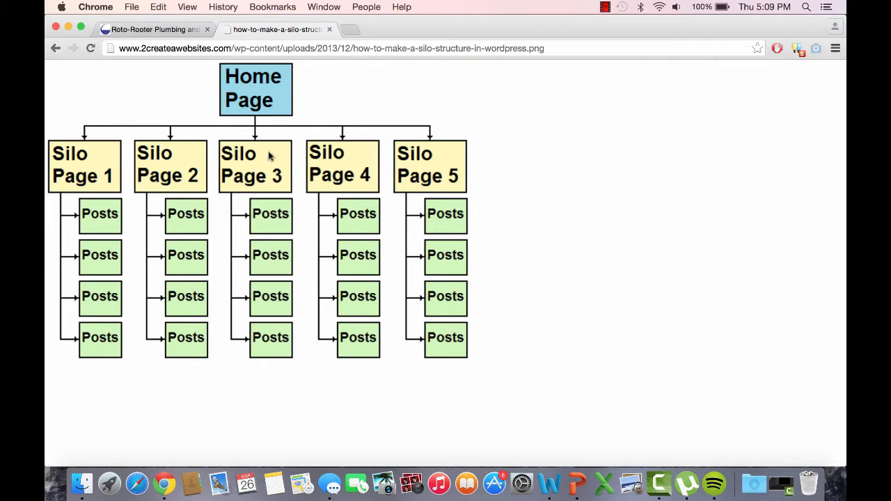
mouse_move(261, 67)
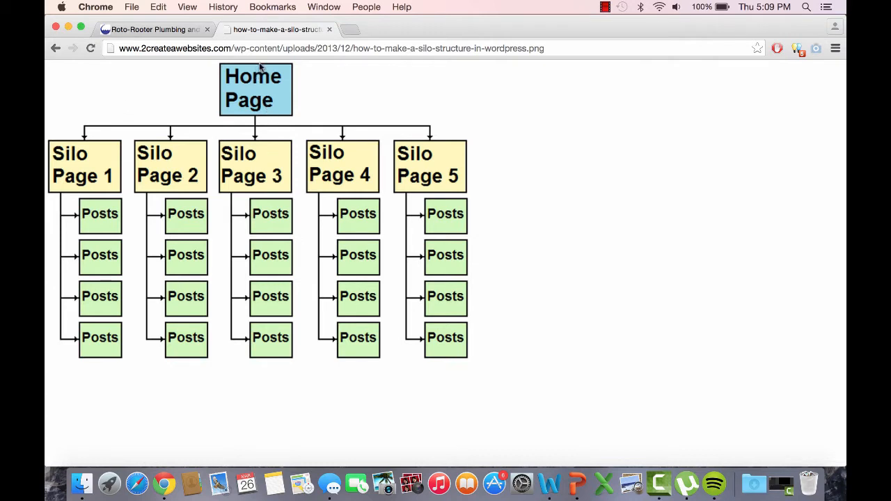
mouse_move(448, 87)
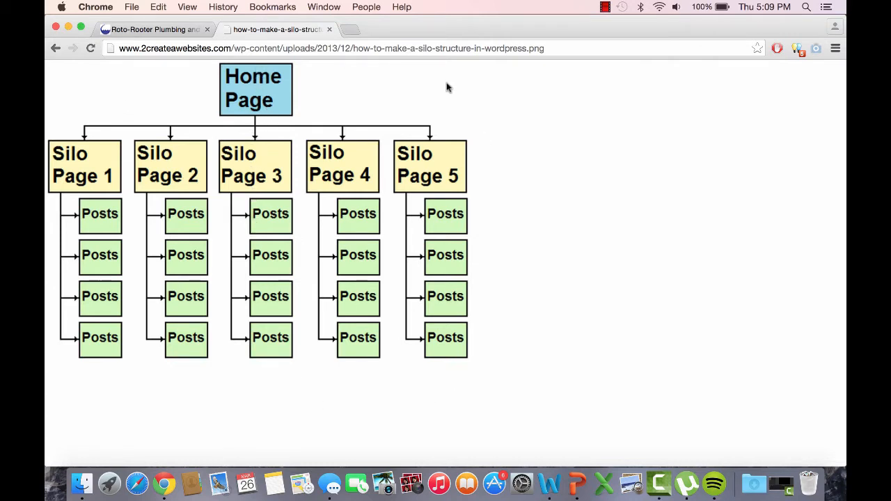
mouse_move(311, 73)
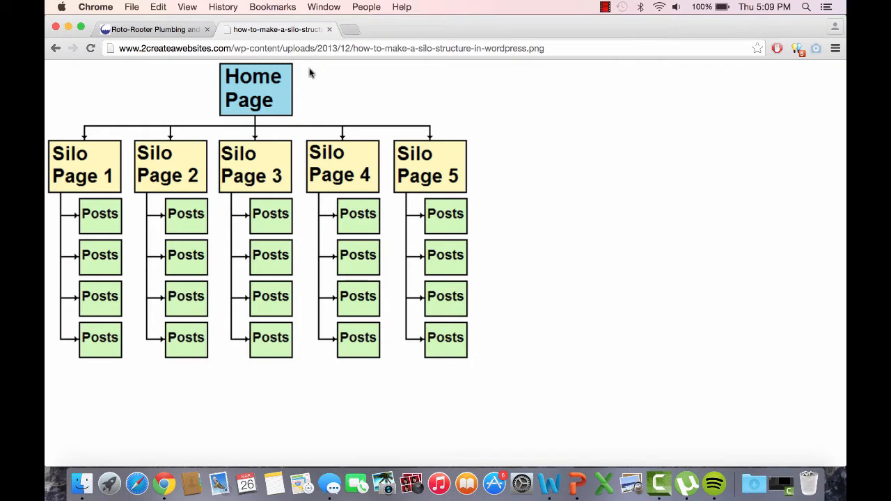
mouse_move(295, 132)
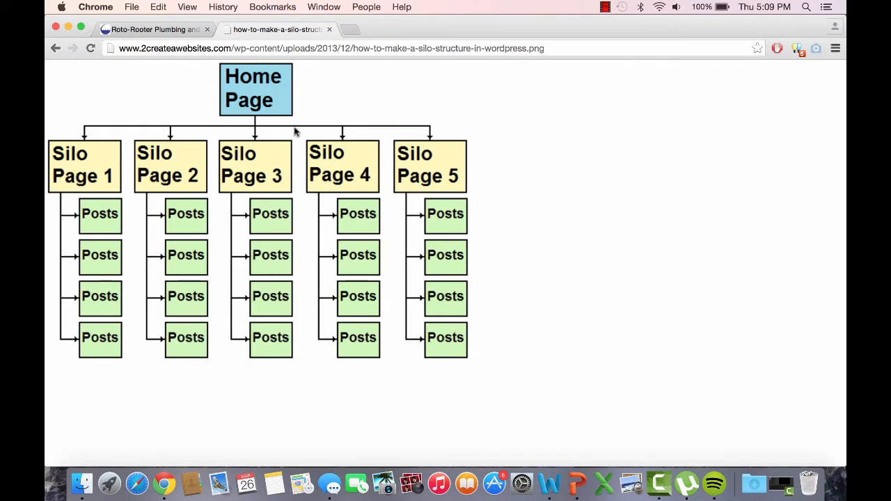
mouse_move(562, 147)
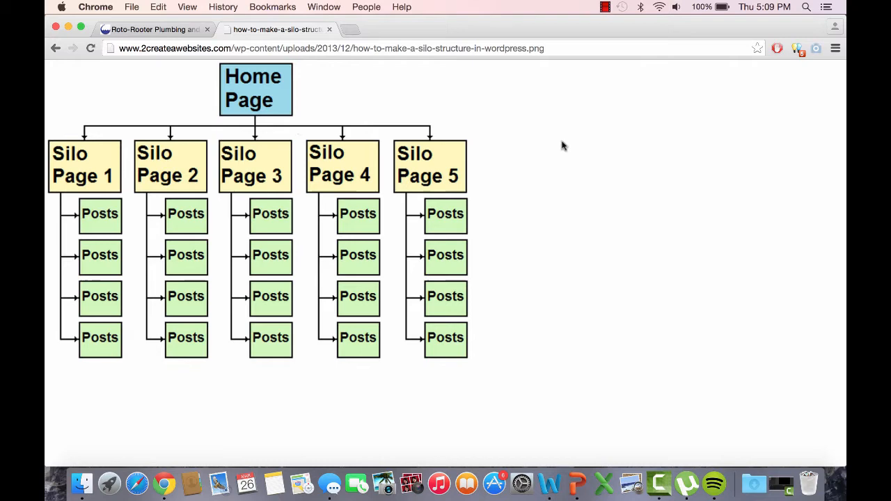
Step: Preview the five-silo diagram and the SEO-friendly silo diagram, returning to the results grid
left_click(55, 48)
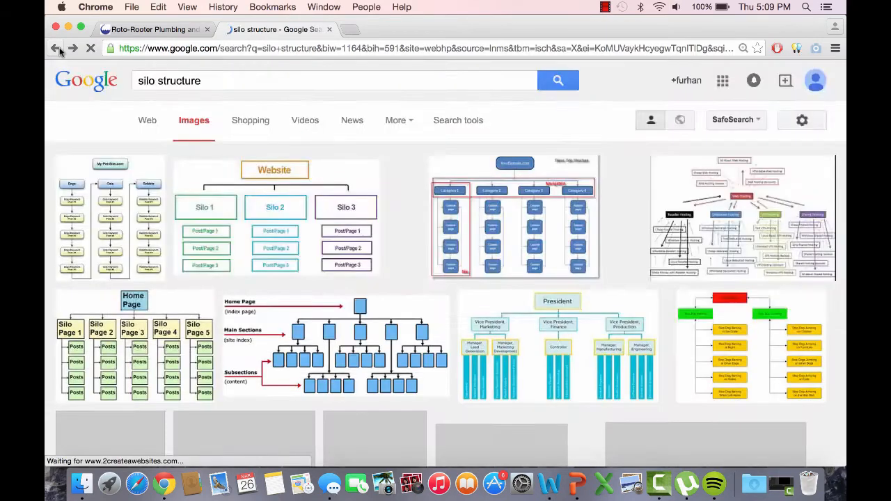
left_click(134, 348)
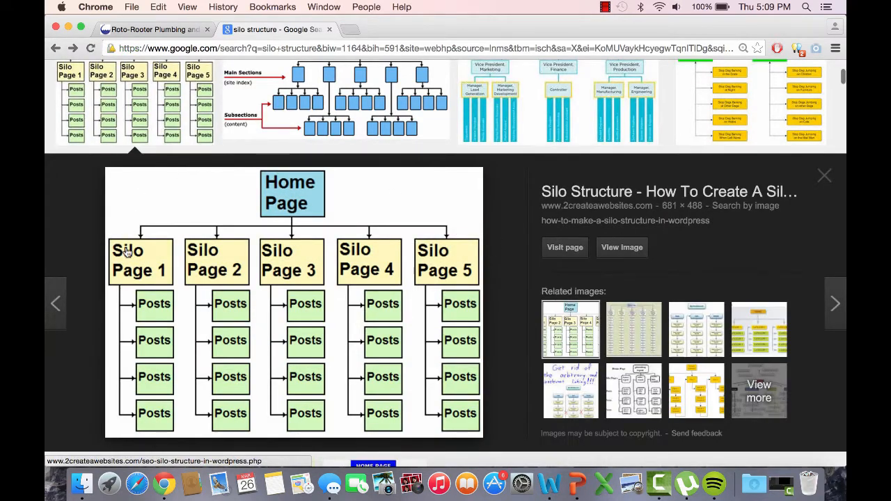
mouse_move(145, 306)
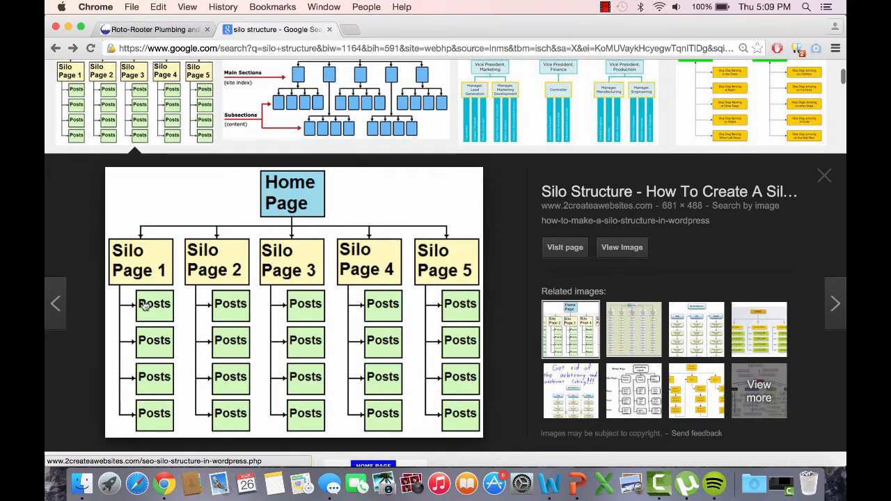
left_click(825, 175)
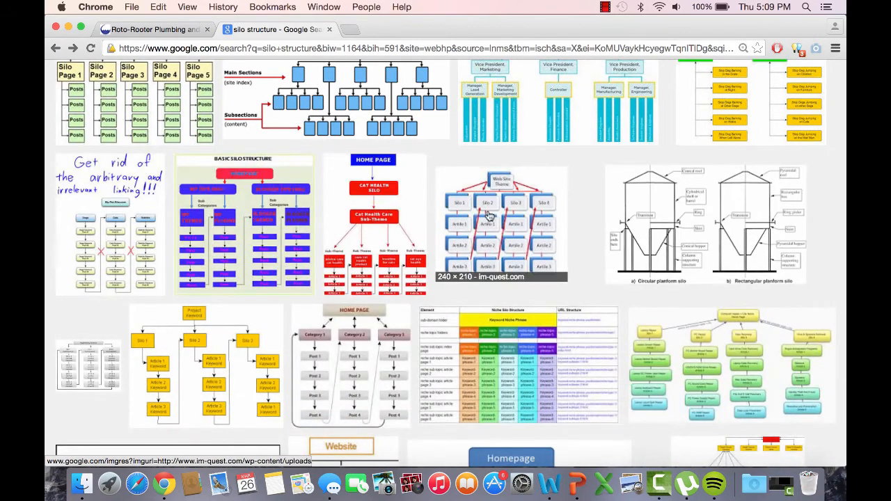
left_click(501, 223)
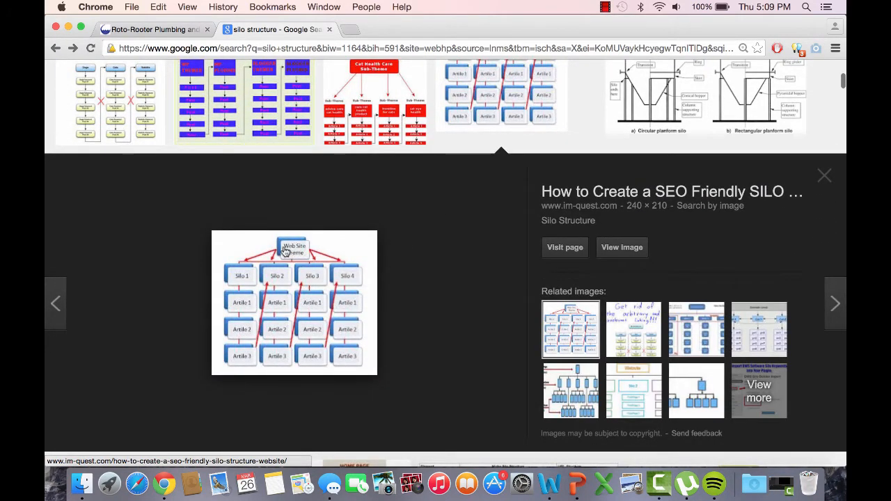
mouse_move(253, 368)
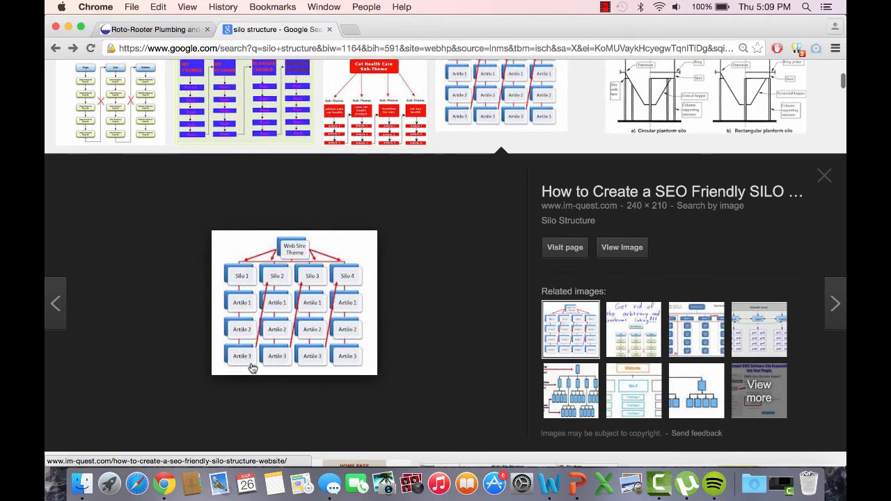
mouse_move(284, 272)
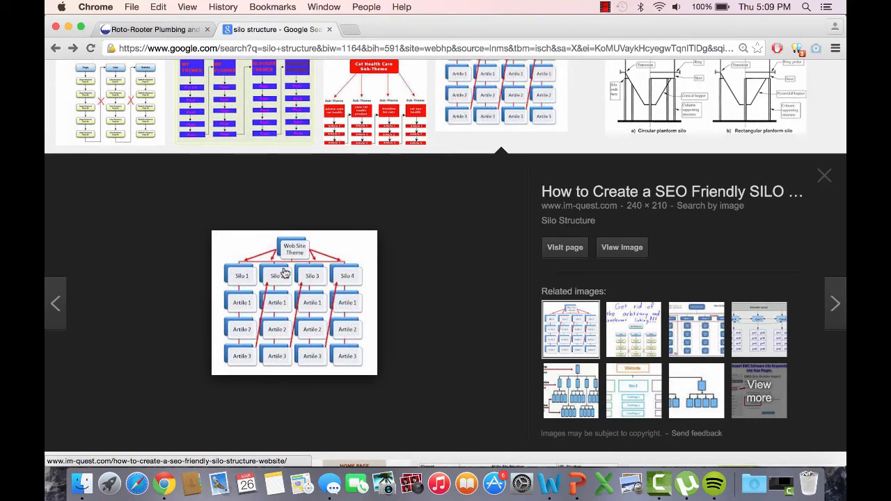
mouse_move(496, 57)
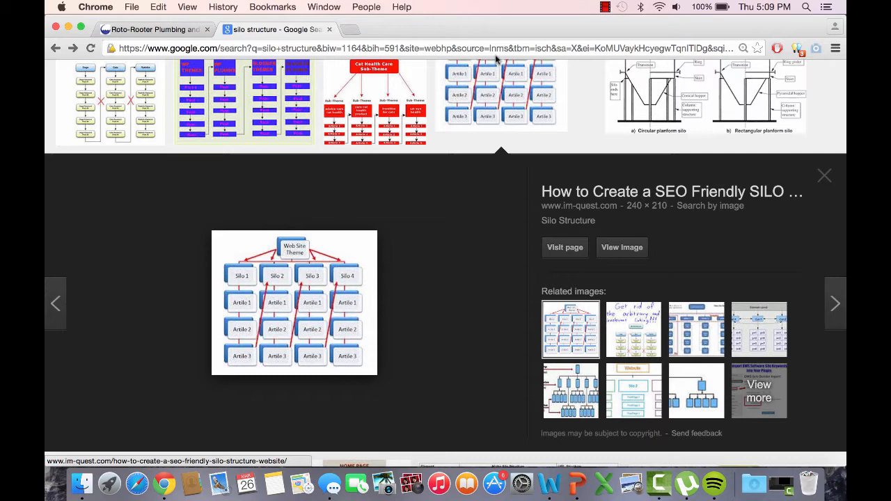
left_click(824, 176)
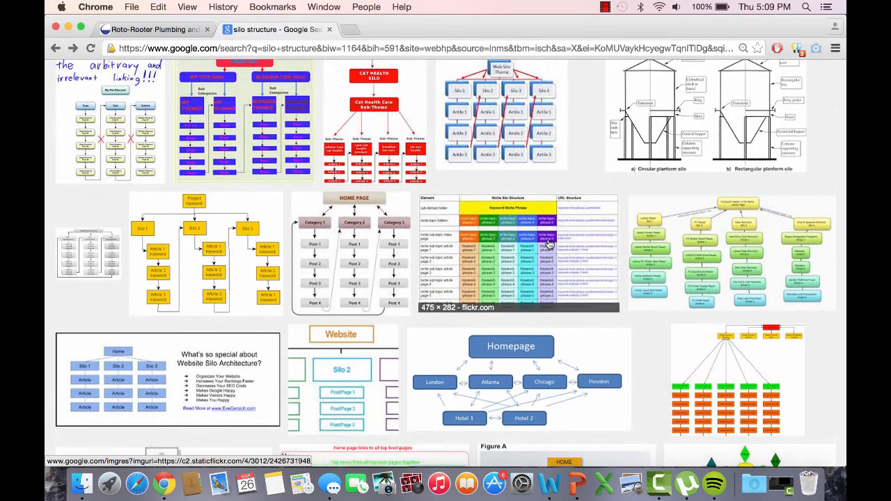
mouse_move(549, 242)
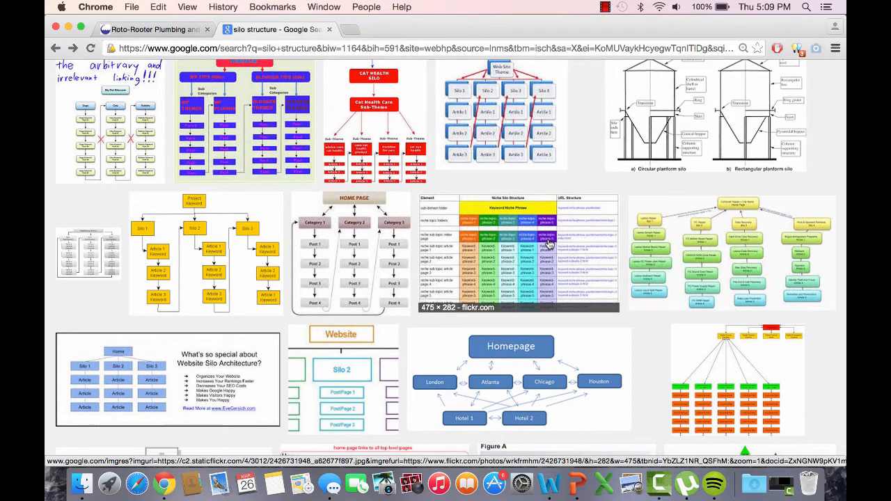
mouse_move(569, 387)
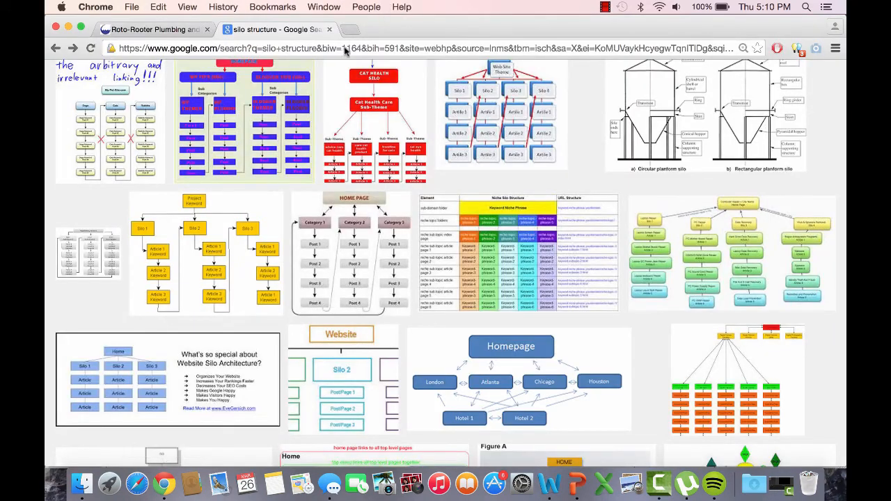
Step: Go to the iWriter website and bring up its login page with credentials filled
left_click(348, 47)
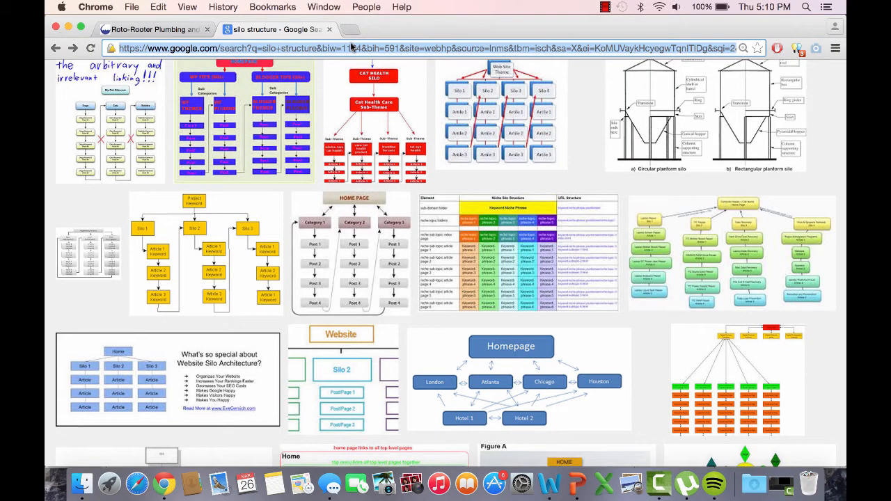
type("iw")
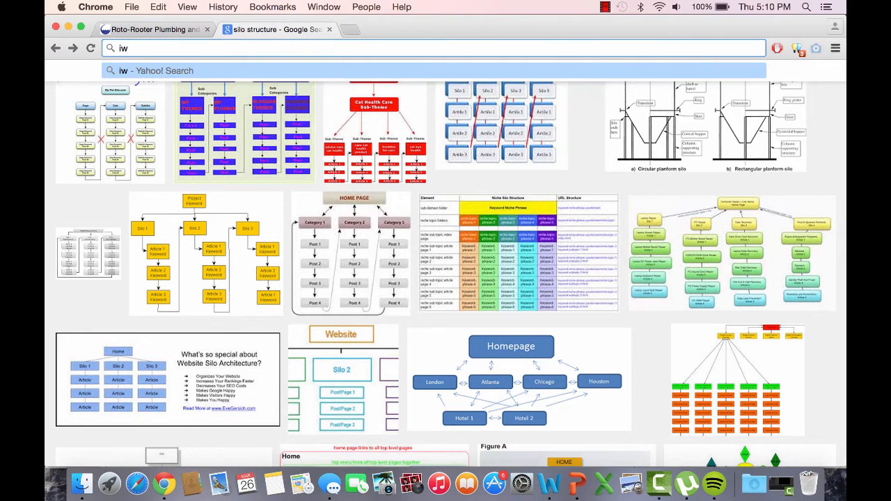
type("riter")
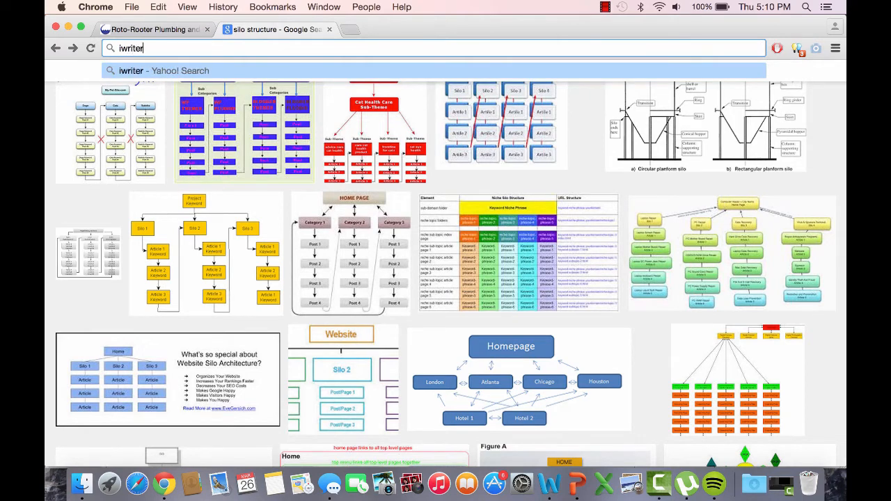
key("Return")
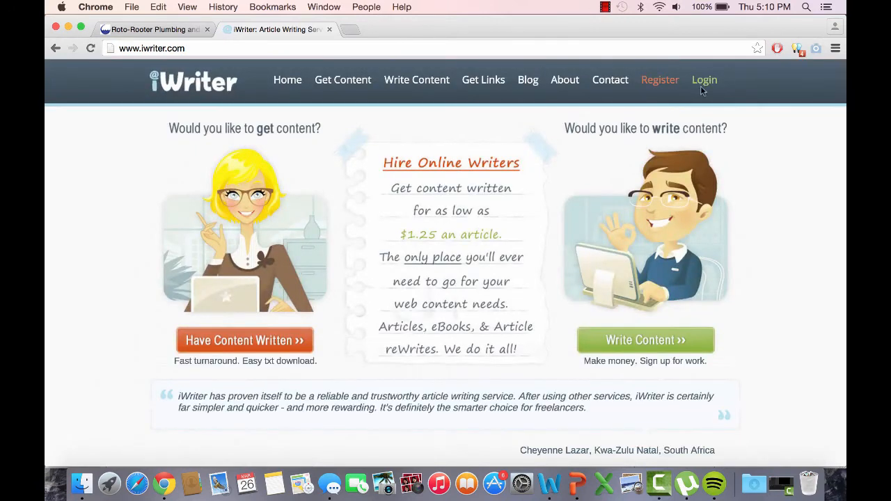
left_click(705, 80)
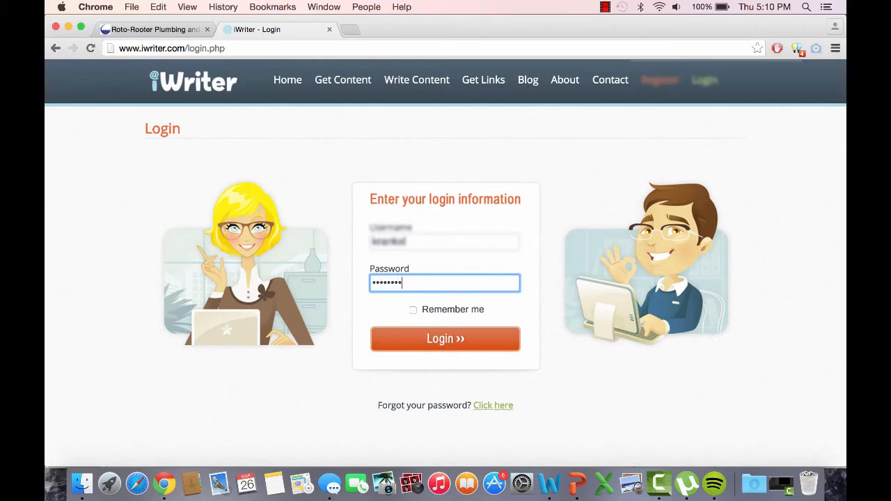
Step: Sign in to iWriter, review the dashboard's client statistics and $3.00 balance, then head to Get Content
left_click(445, 340)
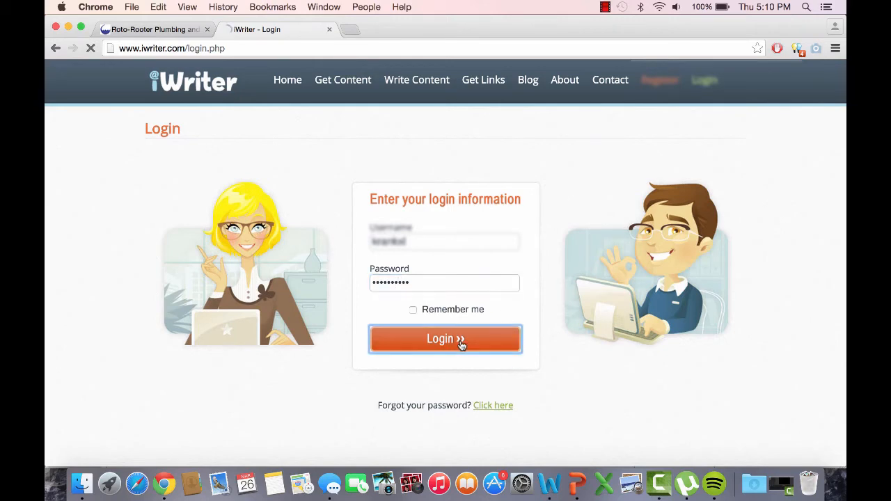
left_click(446, 340)
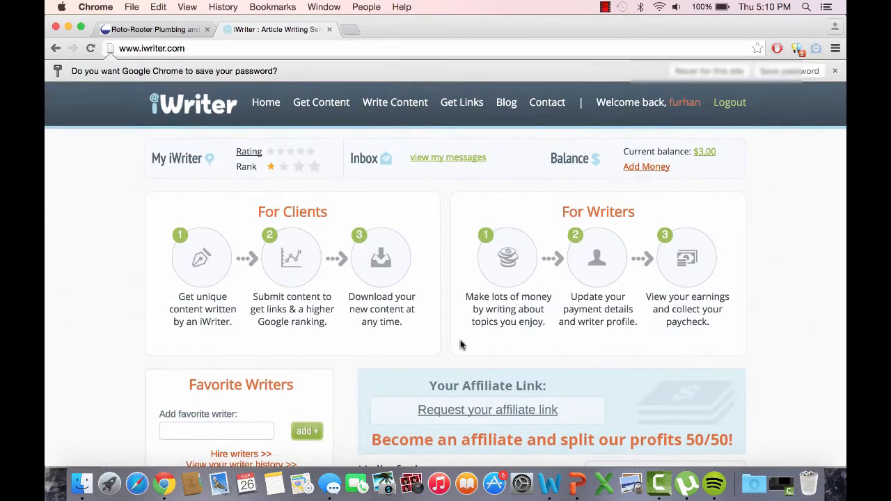
scroll("down", 3)
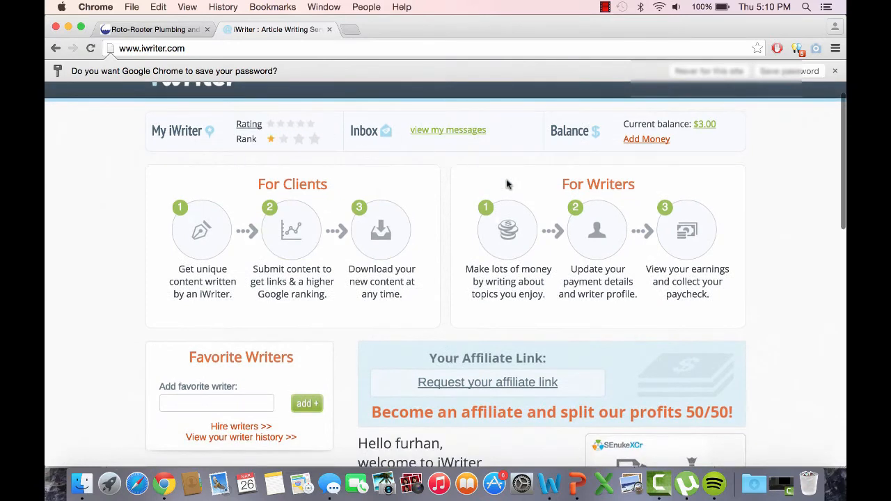
scroll("down", 3)
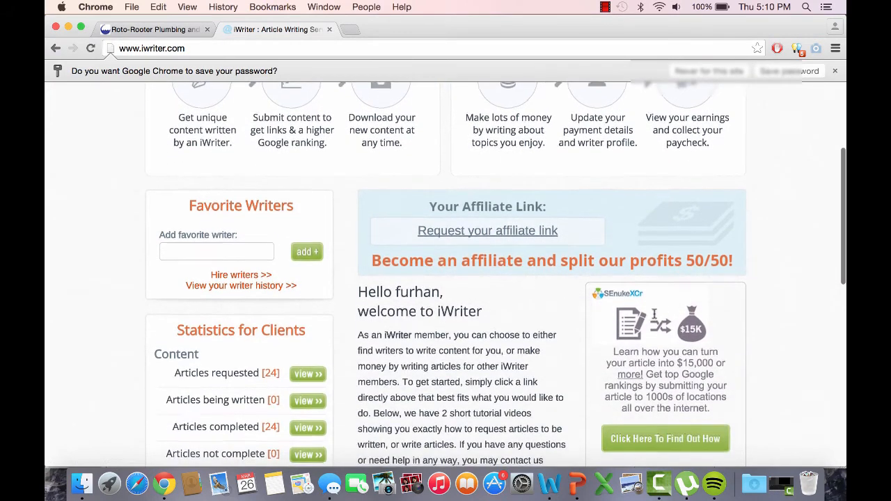
scroll("down", 3)
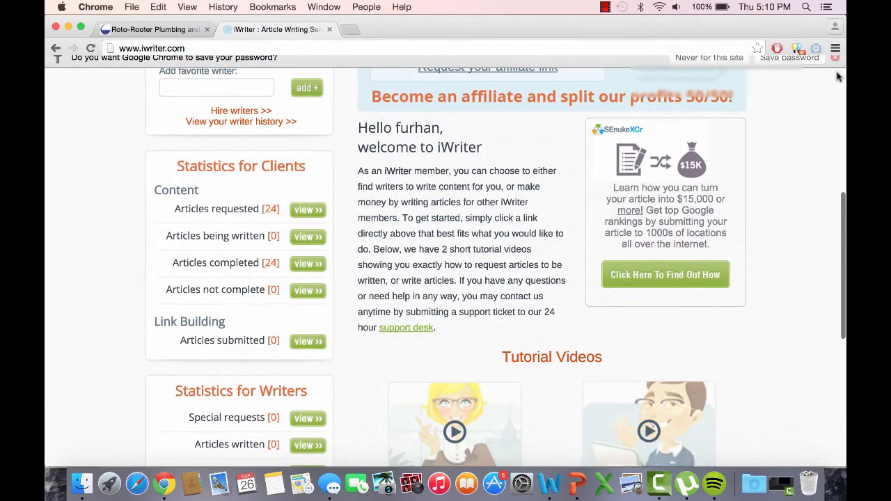
scroll("up", 3)
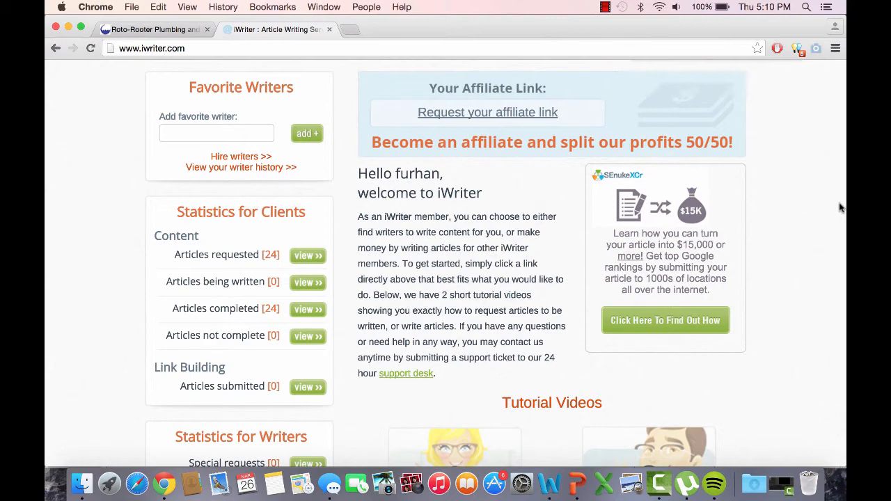
scroll("up", 3)
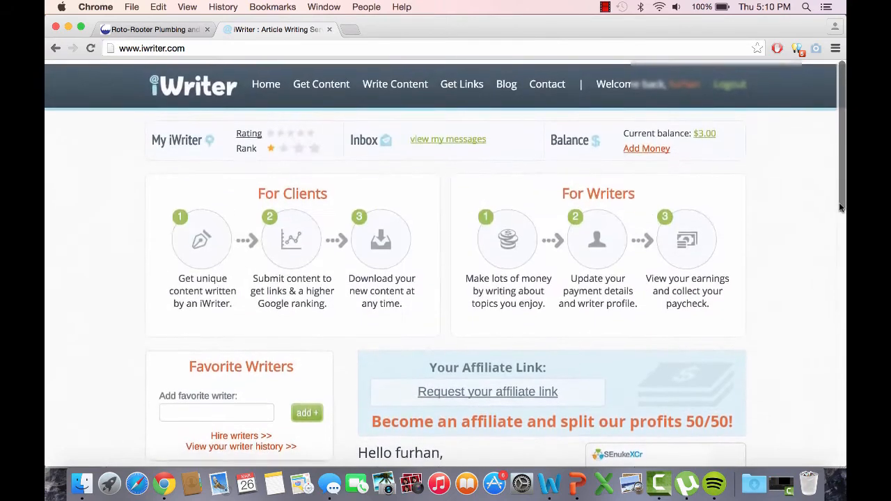
scroll("down", 3)
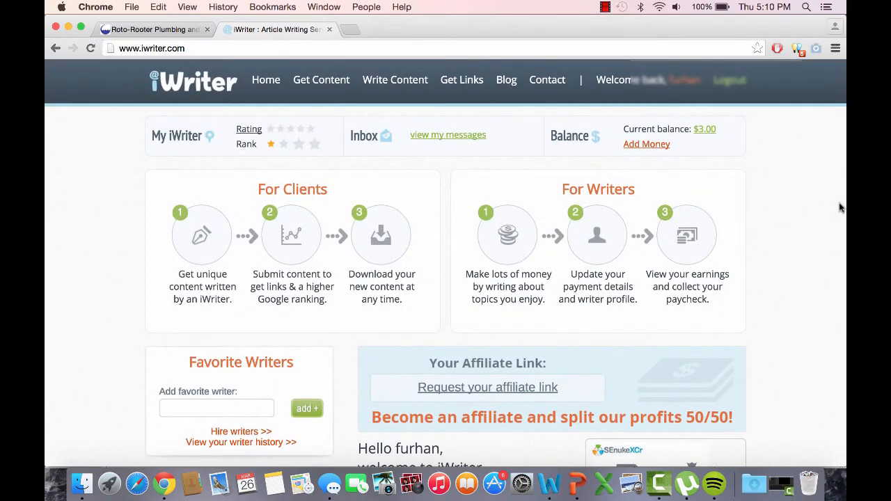
left_click(320, 79)
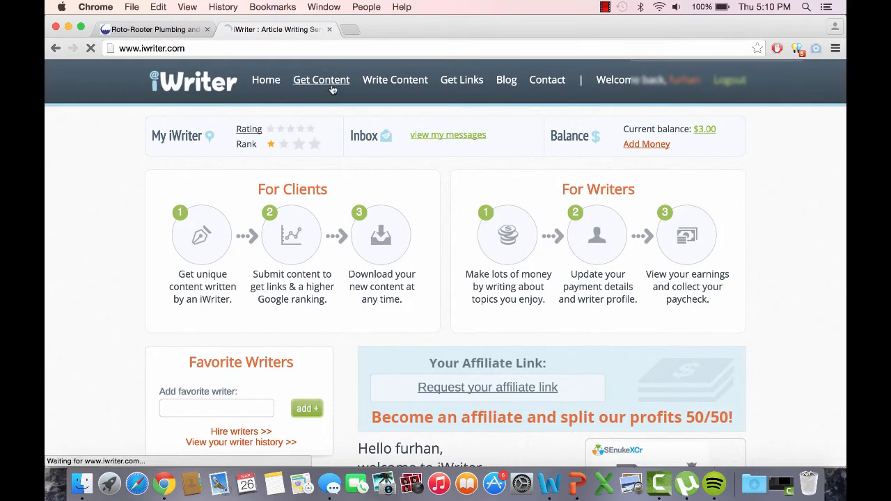
Step: Start a new project request with article length 500 words at $3.00 per article, Basic submission
left_click(320, 80)
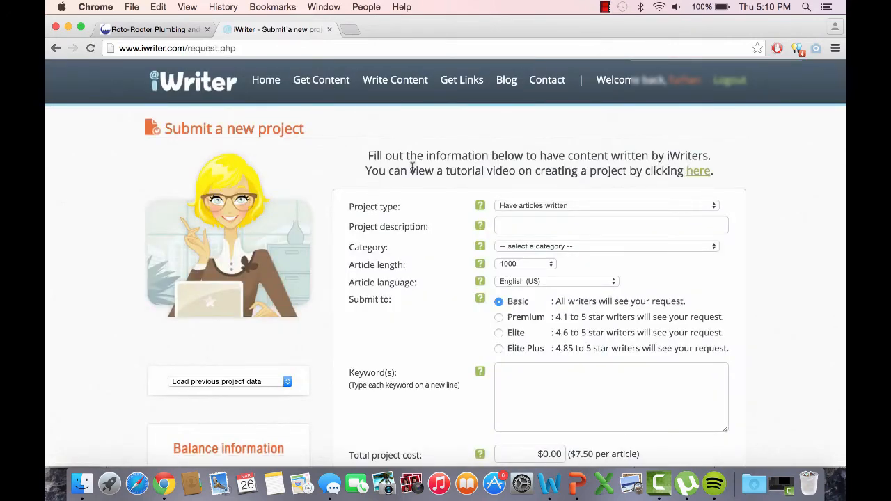
left_click(610, 226)
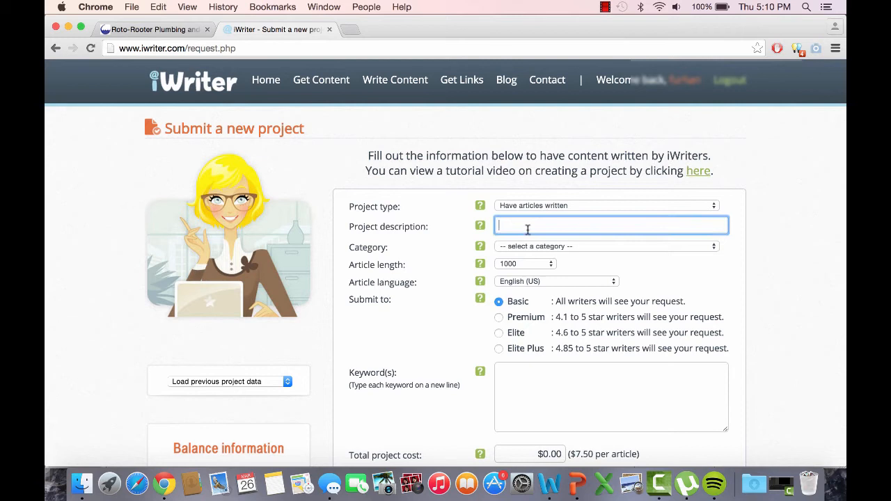
left_click(527, 263)
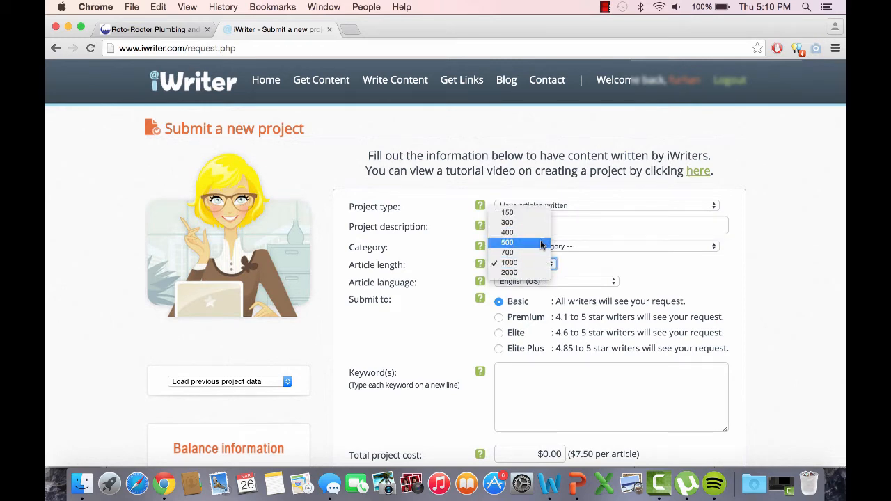
left_click(507, 242)
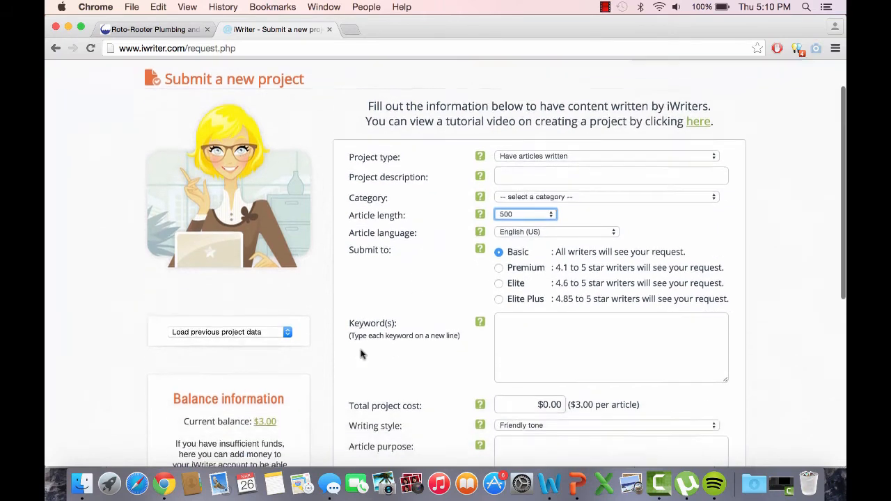
mouse_move(502, 268)
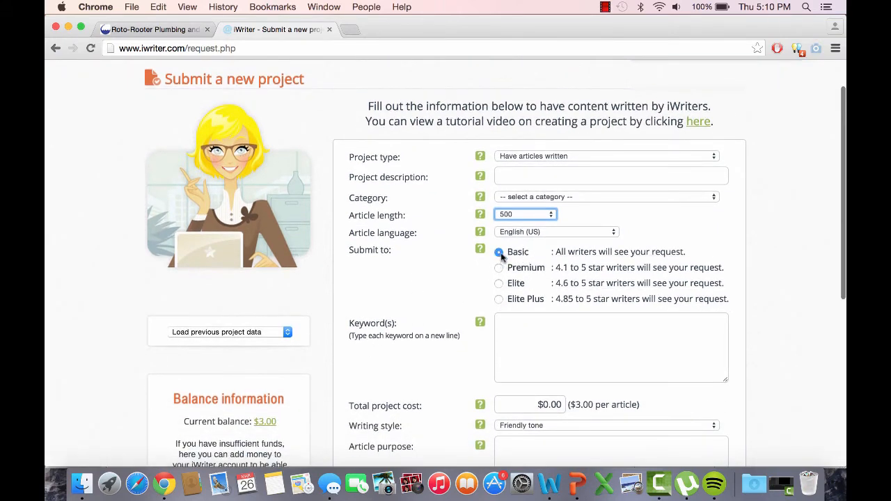
scroll("down", 3)
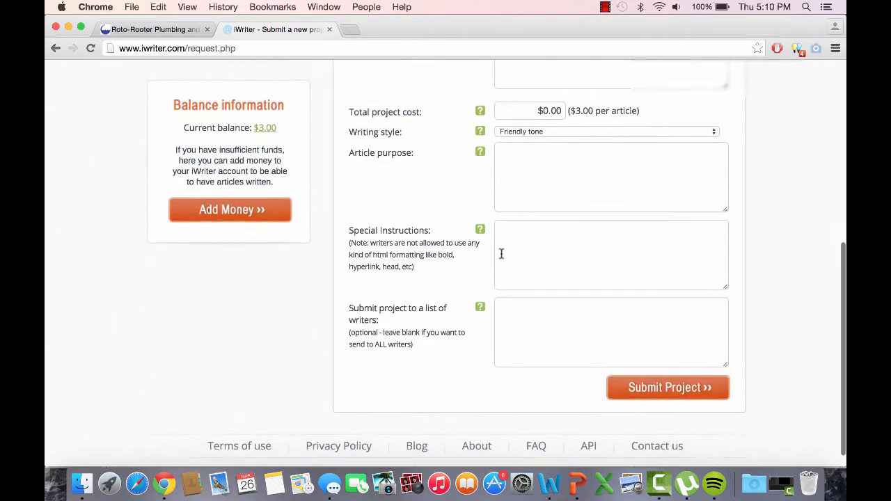
scroll("up", 3)
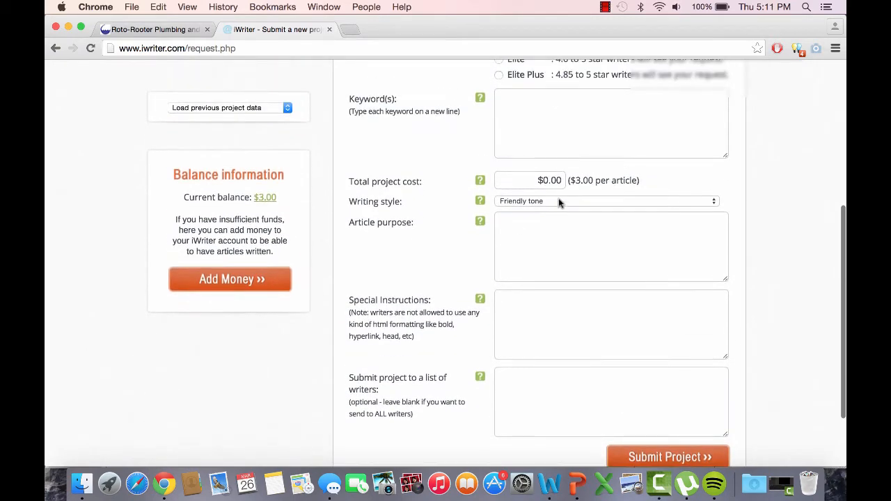
scroll("up", 3)
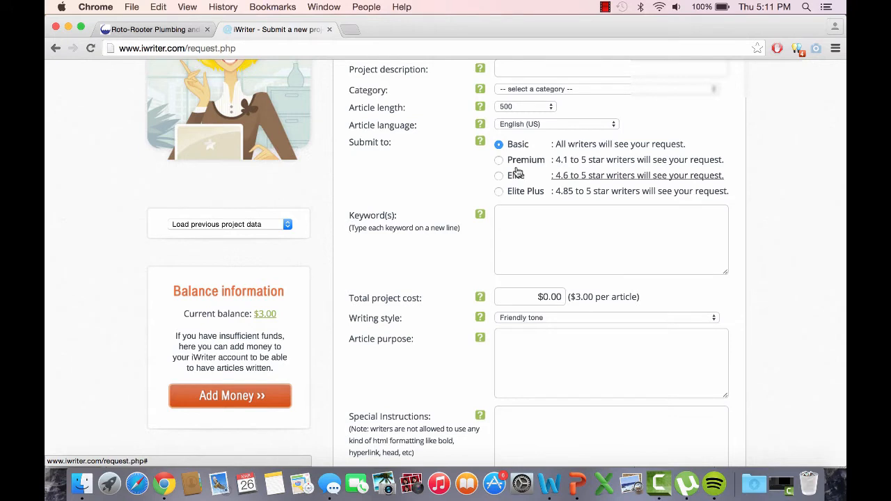
mouse_move(485, 174)
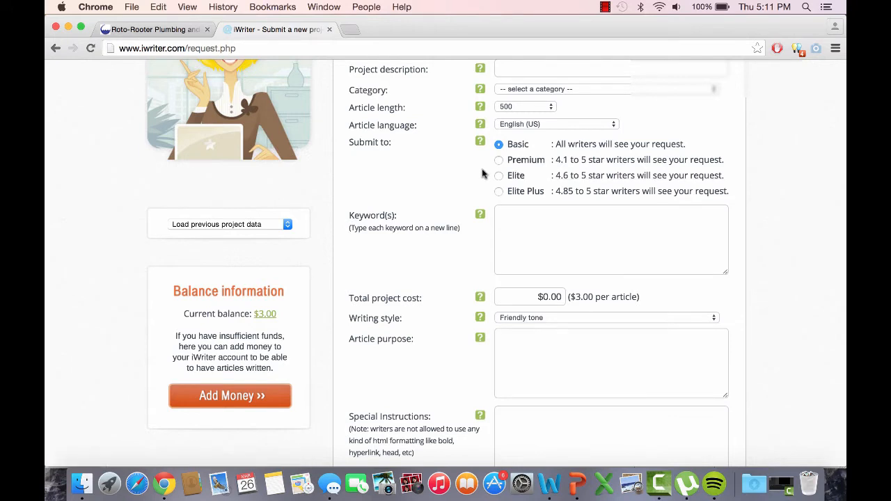
mouse_move(503, 197)
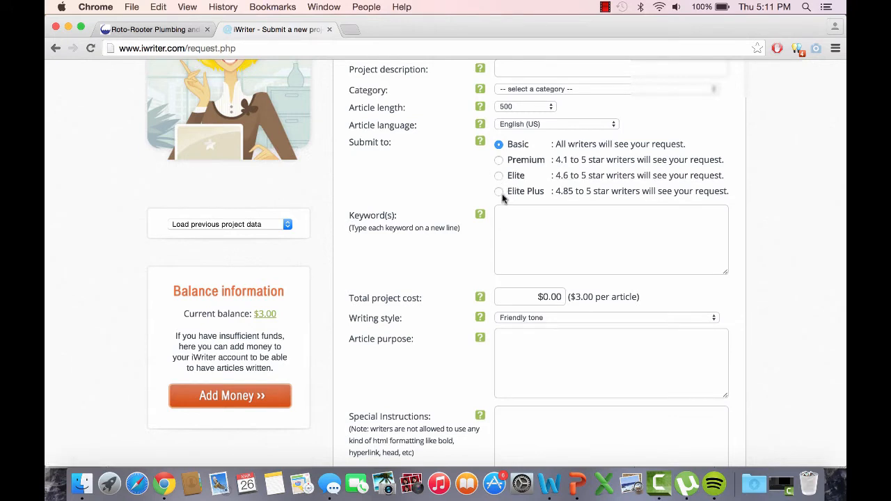
Step: Compare writer tiers and settle on Elite Plus only, with a $30.00 minimum price per article
left_click(499, 192)
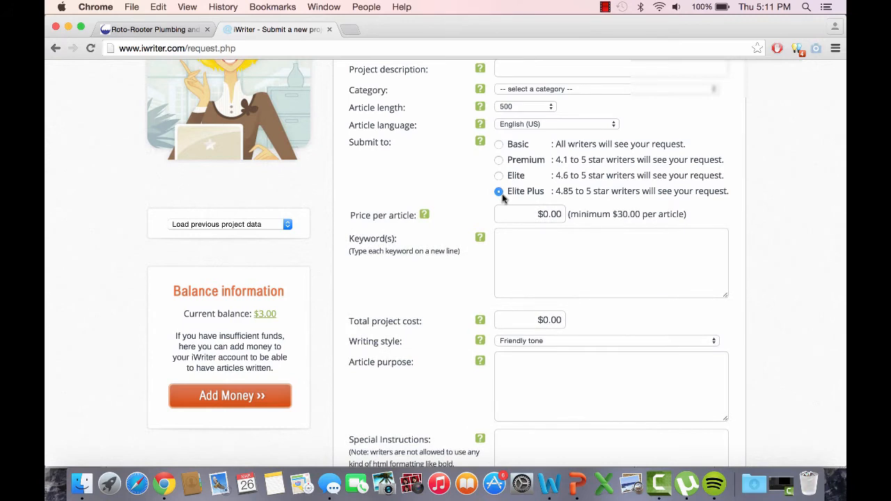
left_click(498, 160)
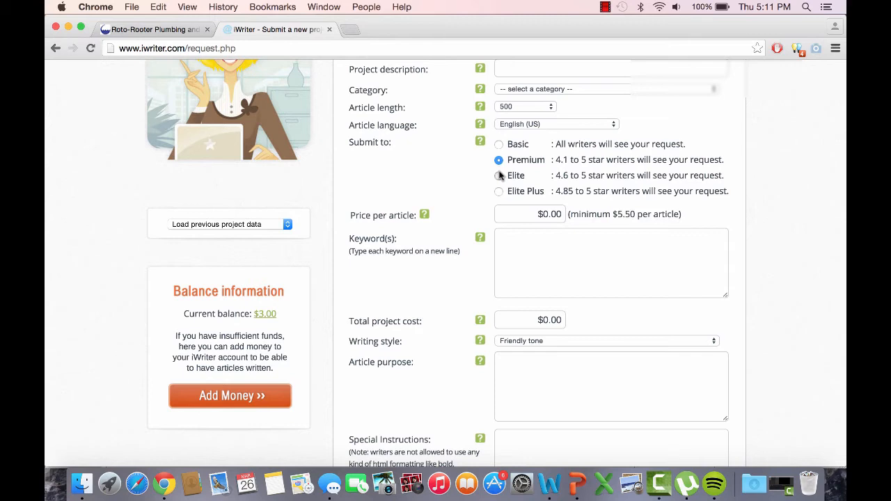
mouse_move(500, 144)
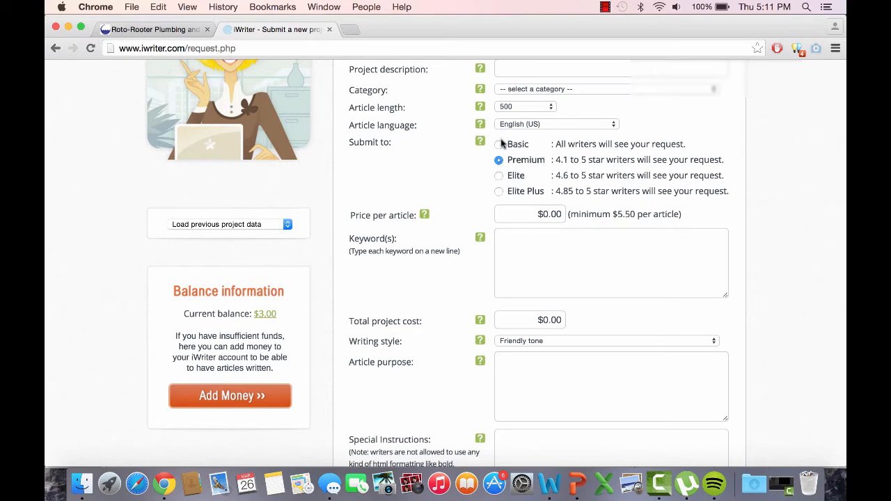
left_click(499, 144)
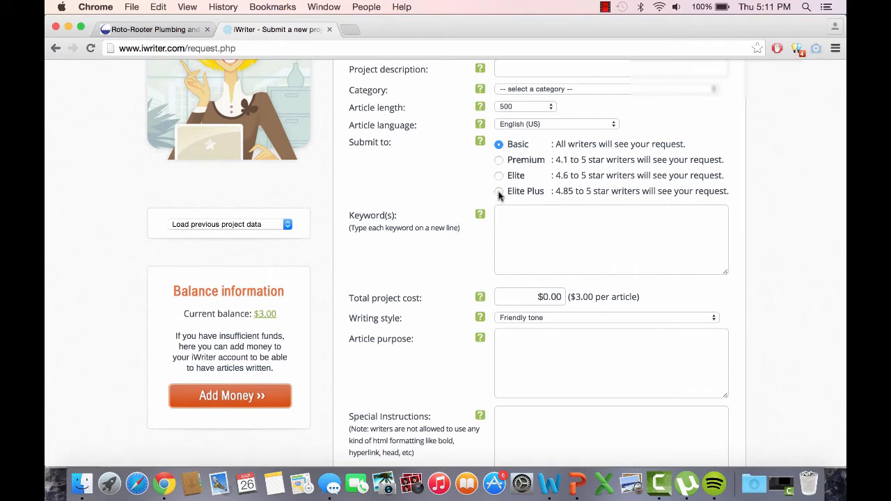
left_click(499, 191)
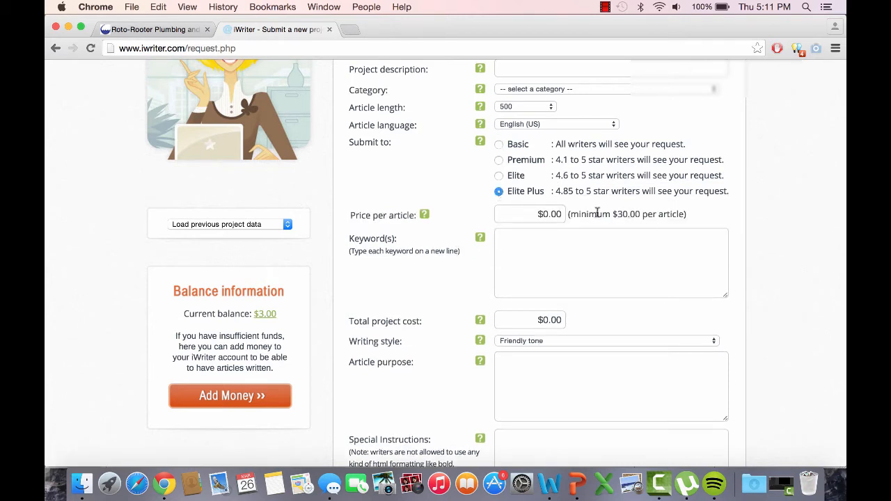
mouse_move(456, 226)
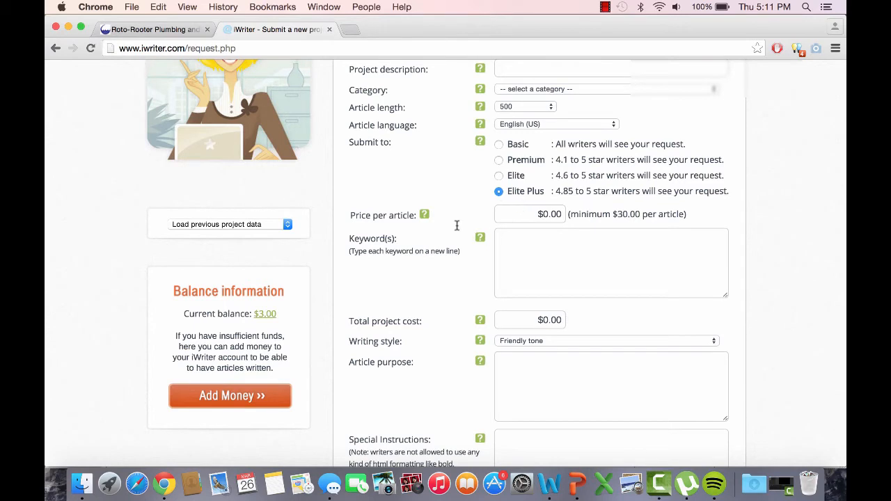
mouse_move(794, 270)
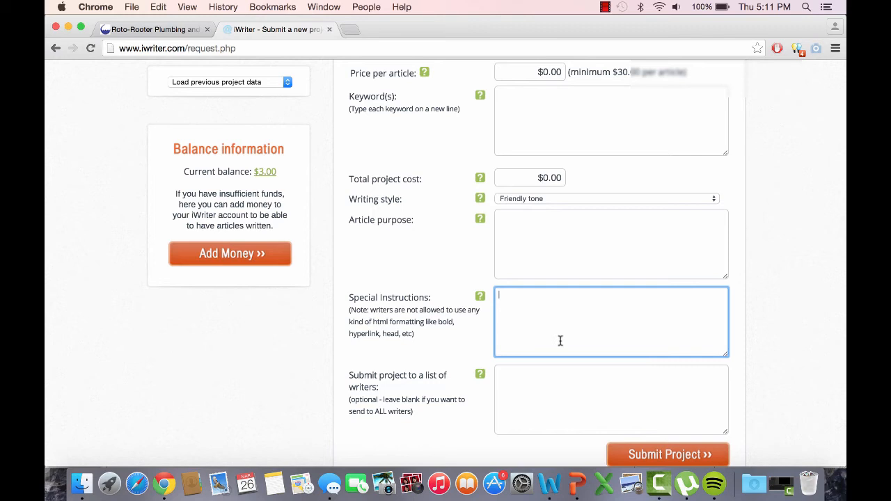
mouse_move(529, 311)
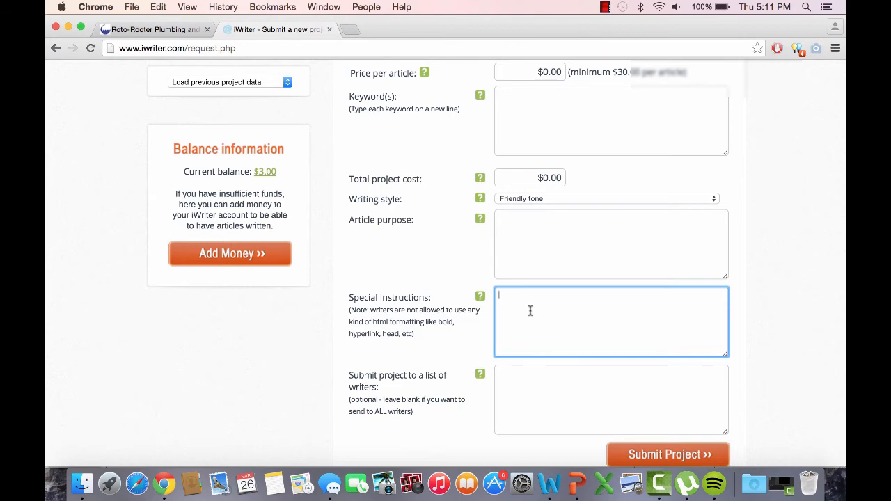
Step: Leave the iWriter form unsubmitted and switch to the Roto-Rooter website tab
scroll("down", 3)
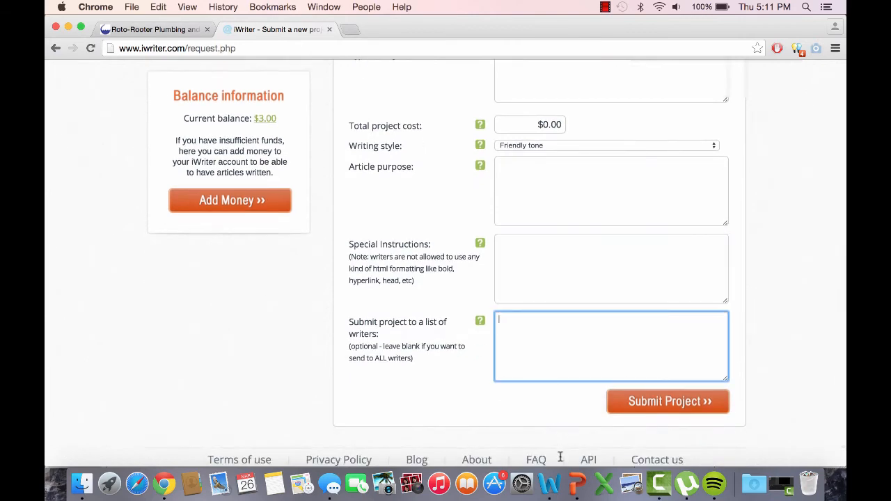
scroll("up", 3)
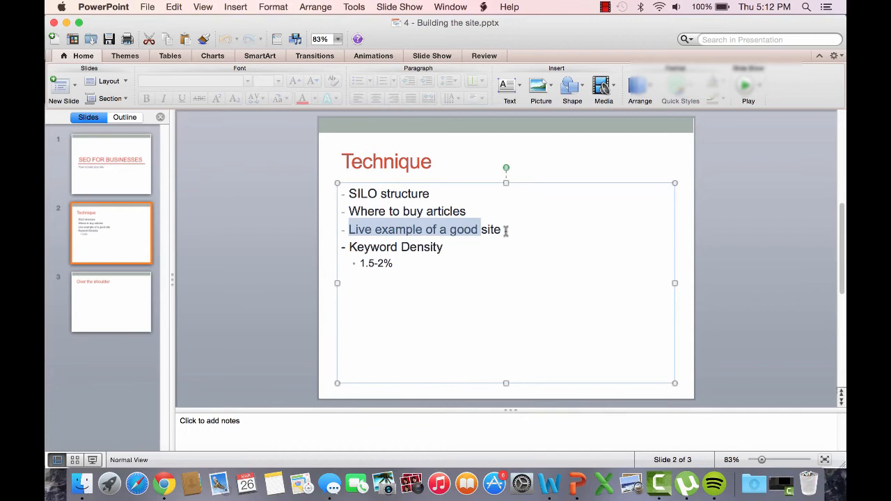
left_click(163, 481)
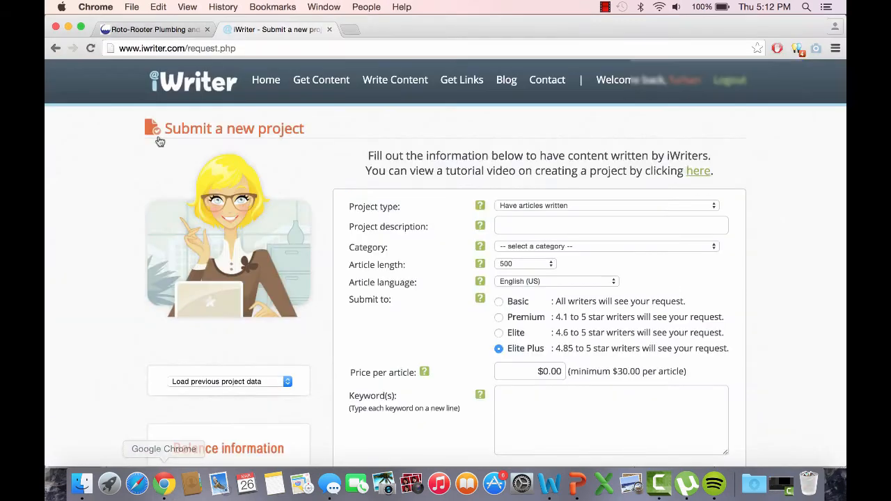
left_click(153, 29)
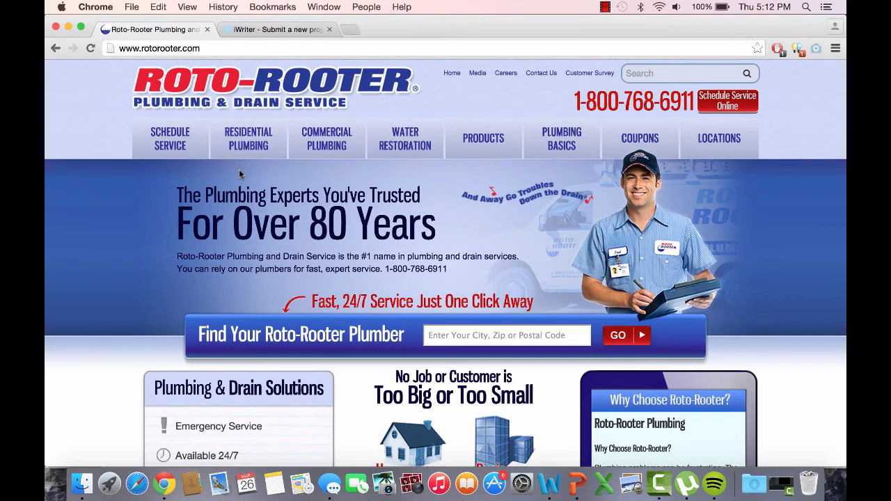
left_click(229, 90)
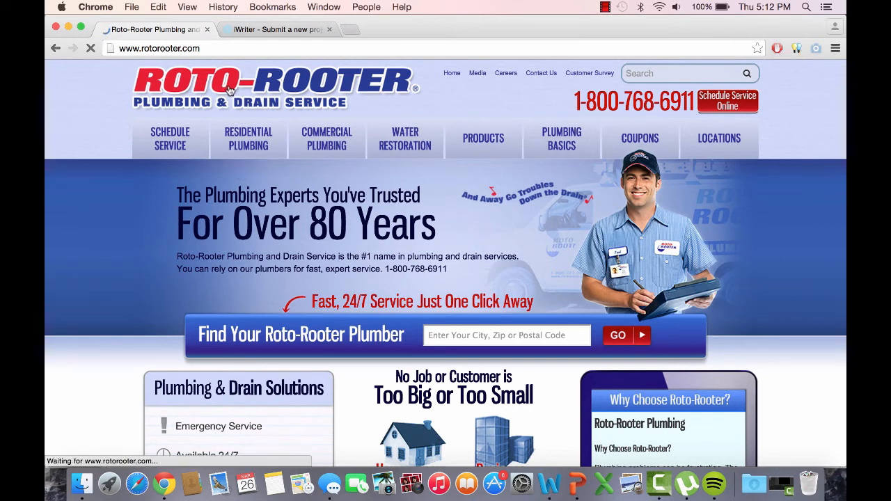
left_click(507, 335)
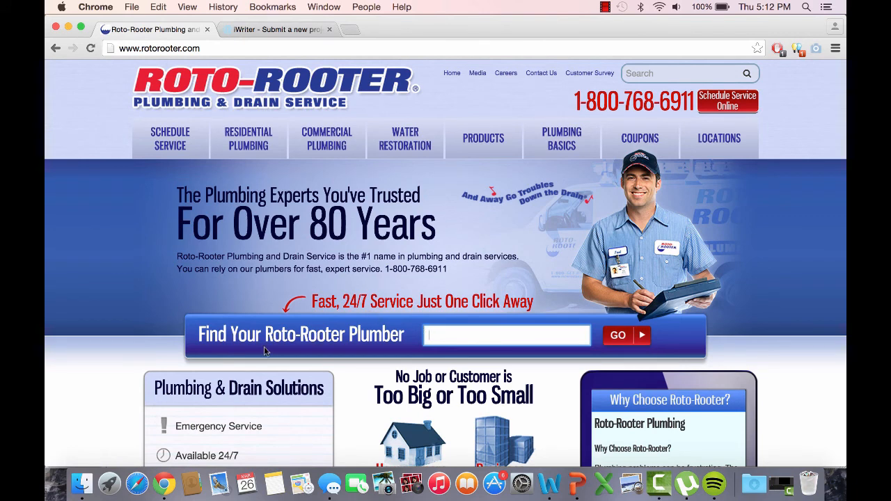
scroll("down", 3)
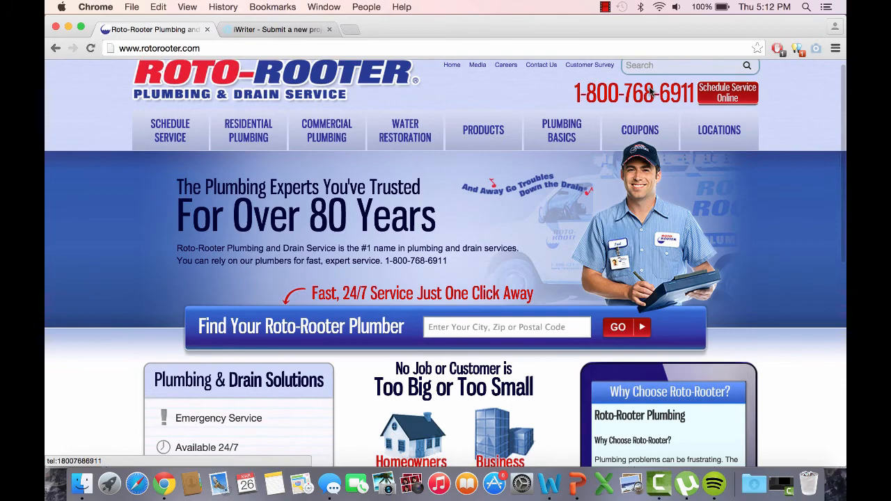
scroll("down", 3)
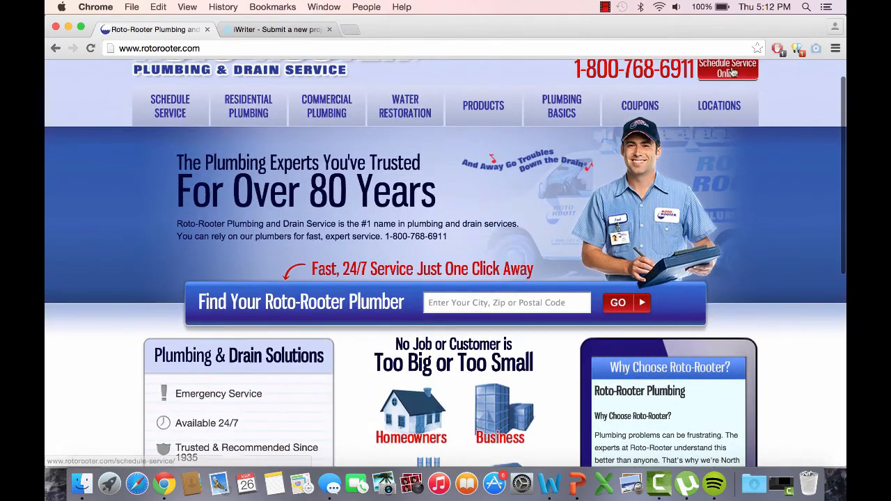
scroll("up", 3)
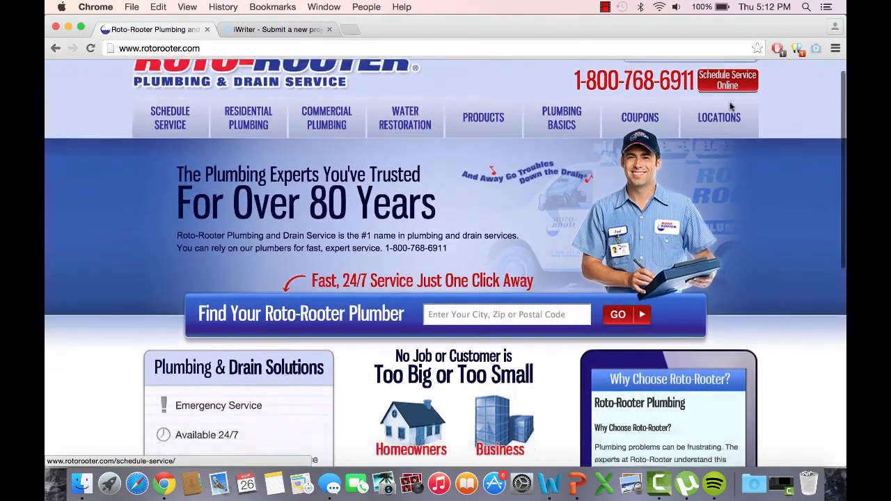
scroll("up", 3)
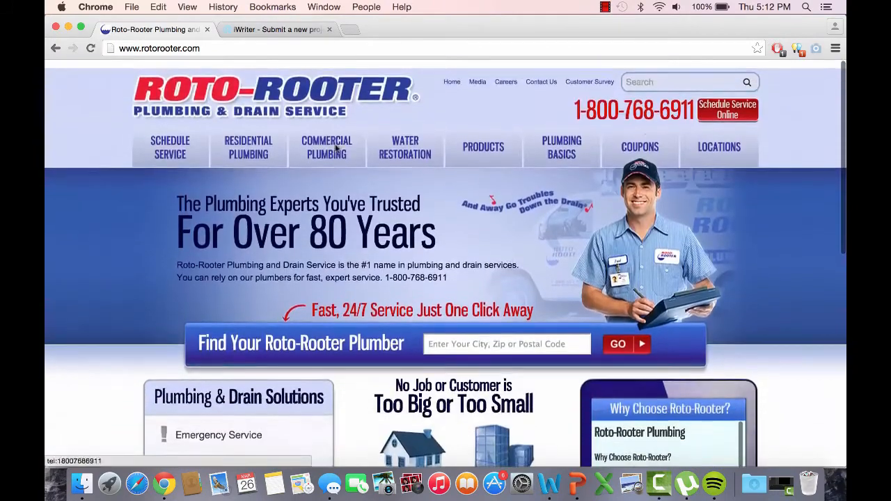
scroll("down", 3)
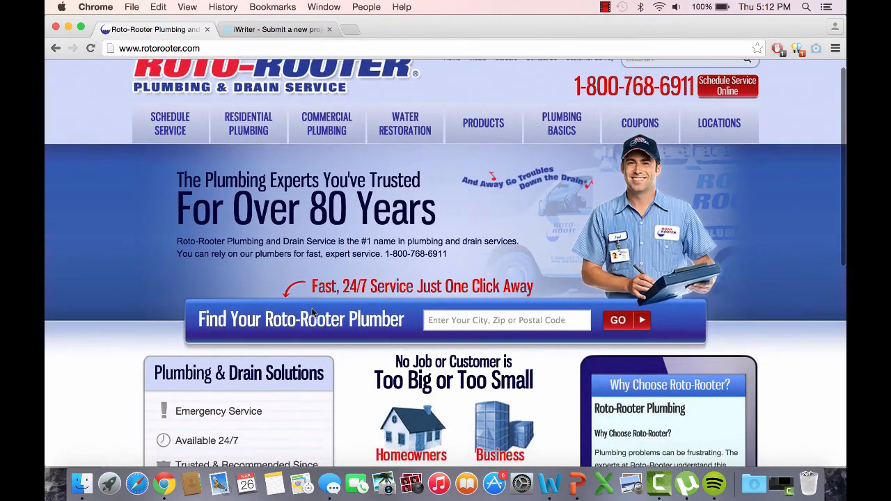
scroll("down", 3)
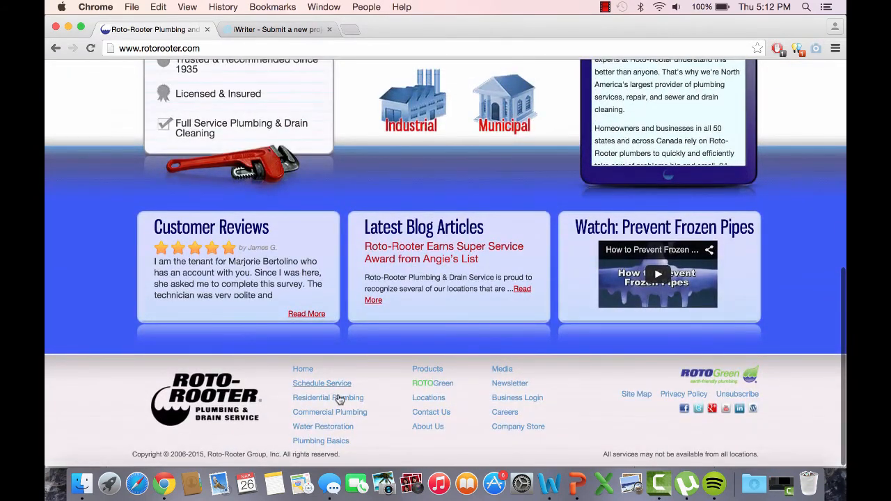
Step: Navigate from the footer's Residential Plumbing page into the Plumbing Basics section
left_click(329, 398)
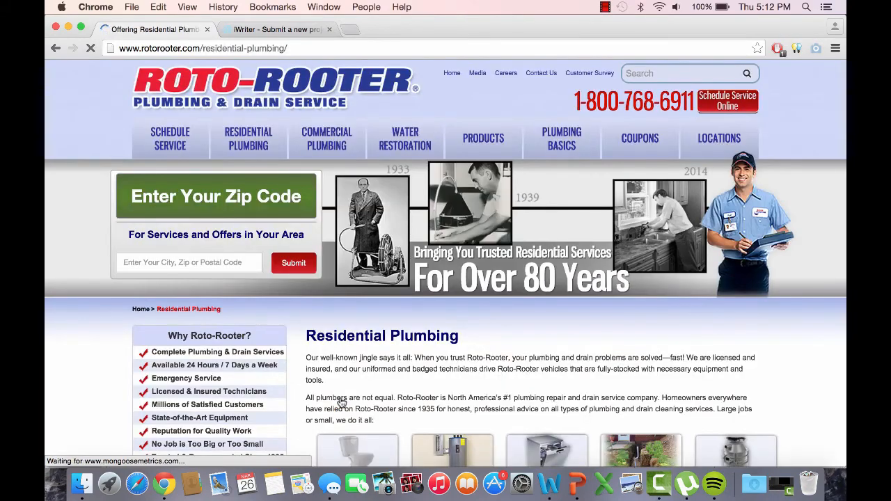
scroll("down", 3)
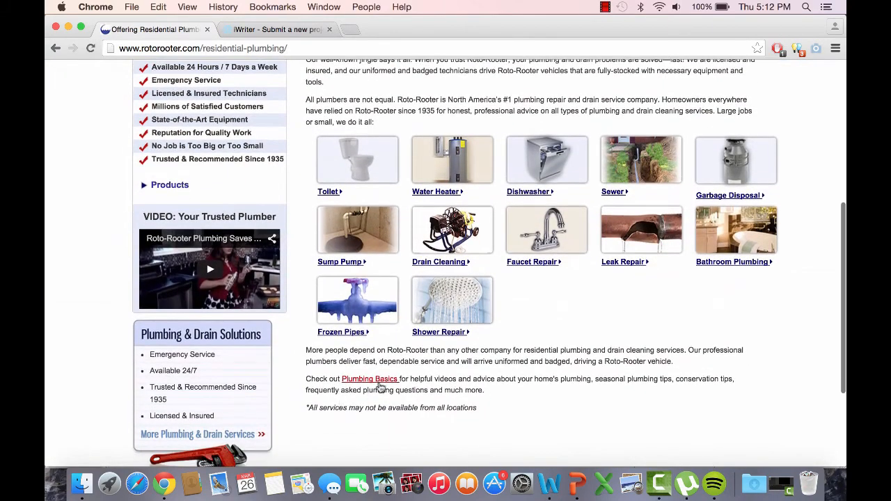
left_click(370, 379)
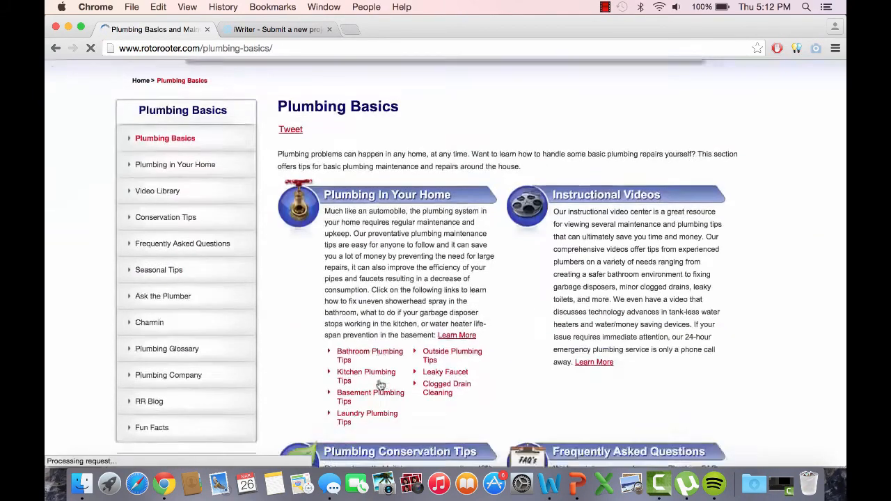
Step: View the Kitchen Plumbing Tips article and scroll down through it
left_click(365, 376)
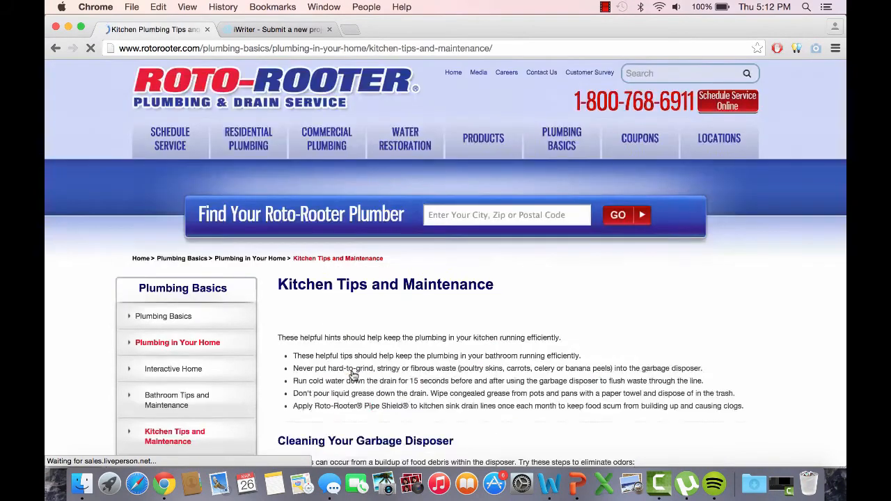
scroll("down", 3)
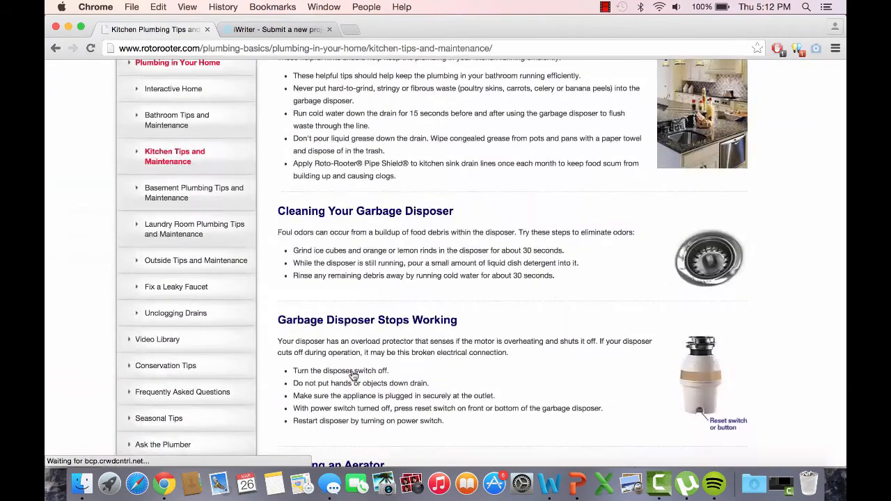
scroll("down", 3)
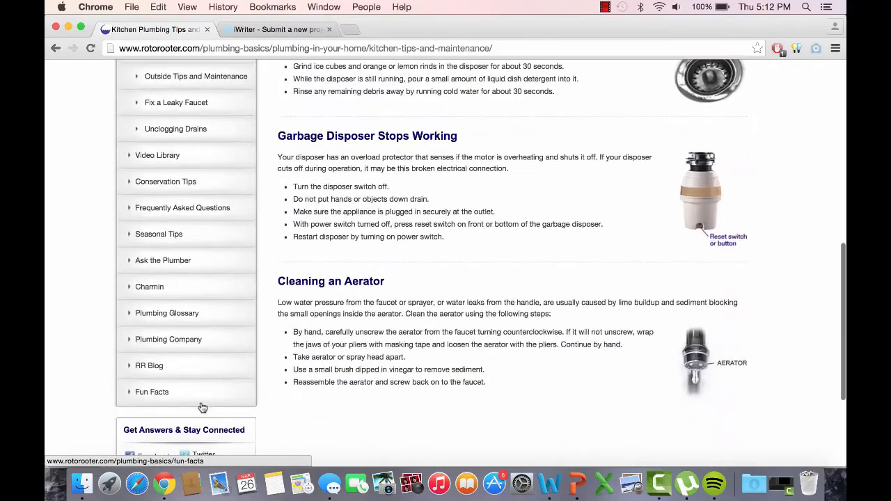
scroll("down", 3)
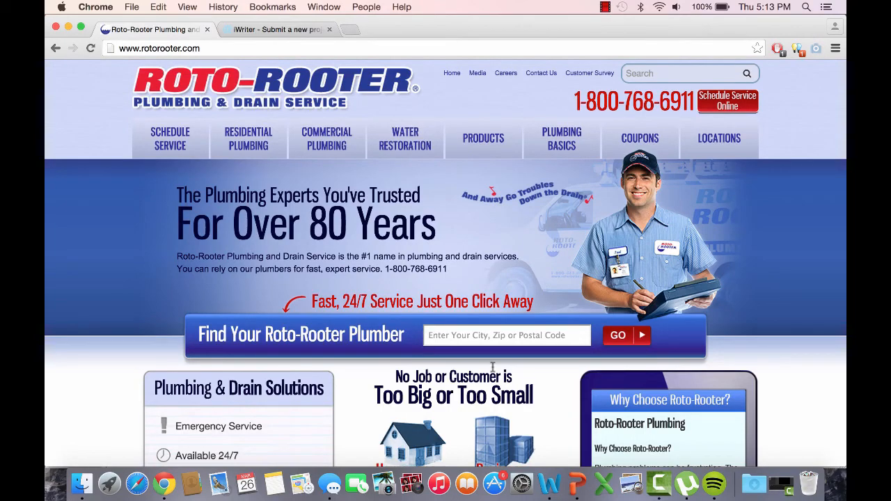
Step: Scroll the Roto-Rooter homepage to its footer and back up, then stop the screen recording
scroll("down", 3)
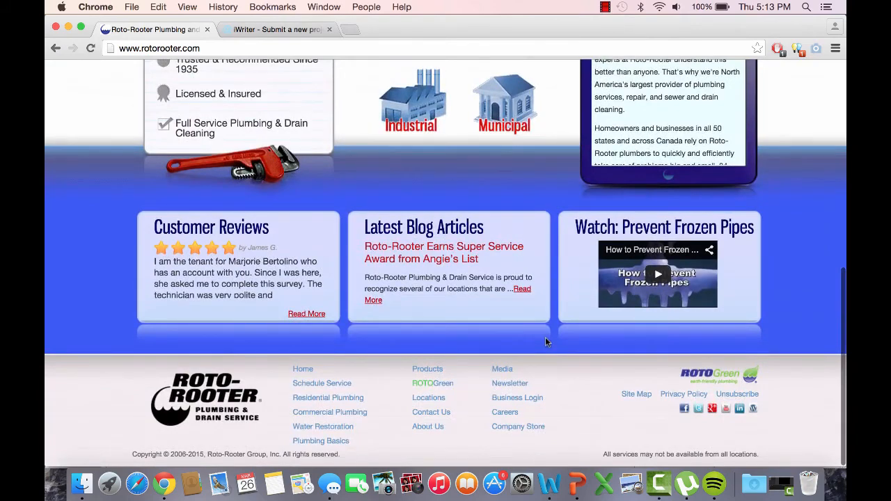
scroll("up", 3)
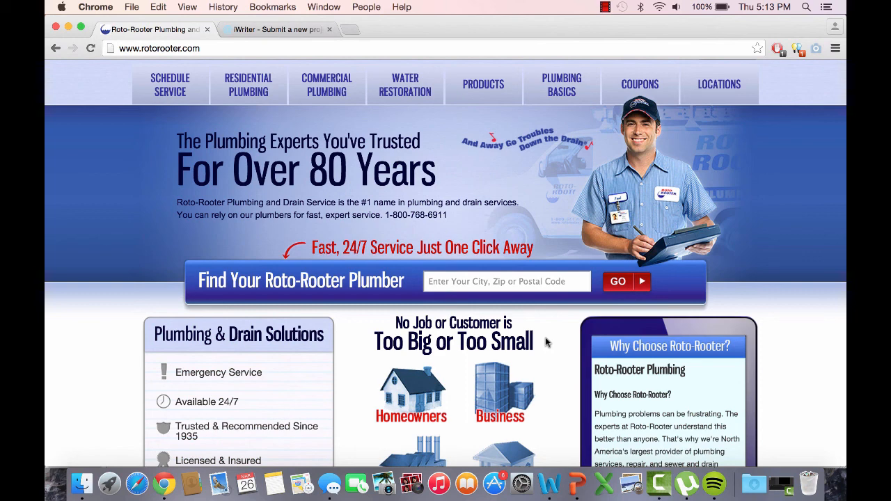
left_click(604, 7)
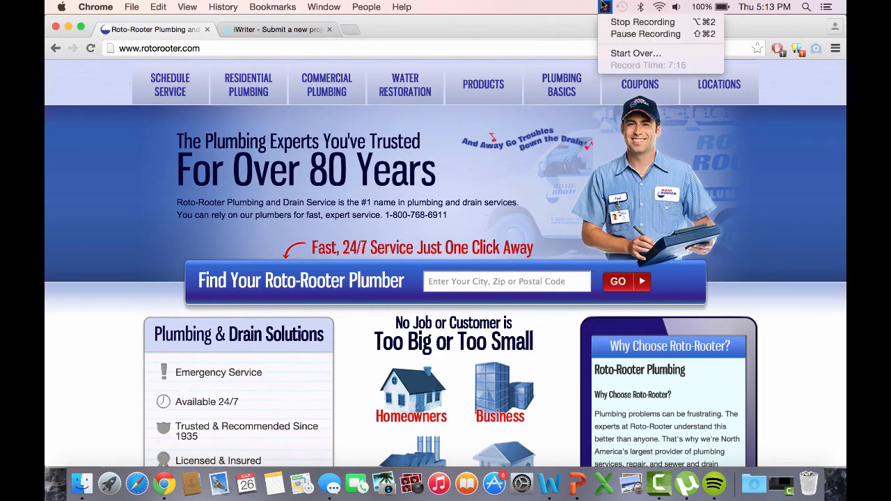